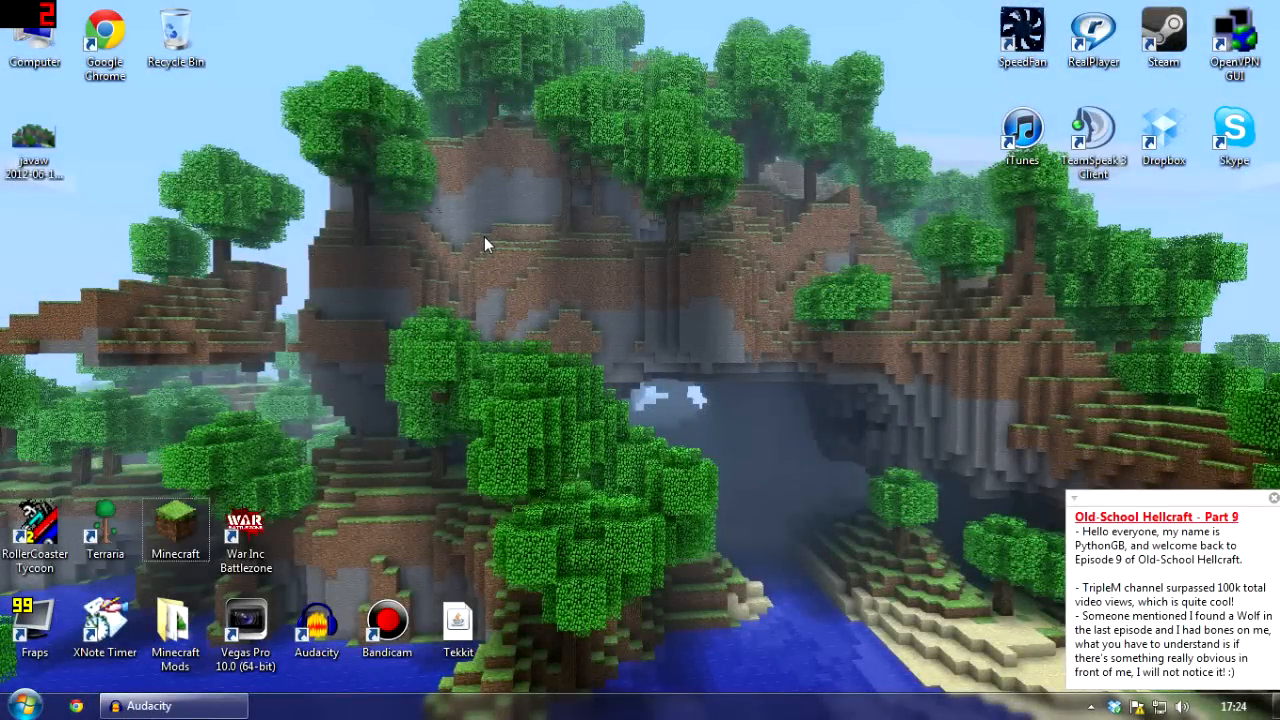
{"action": "mouse_move", "coordinate": [453, 321]}
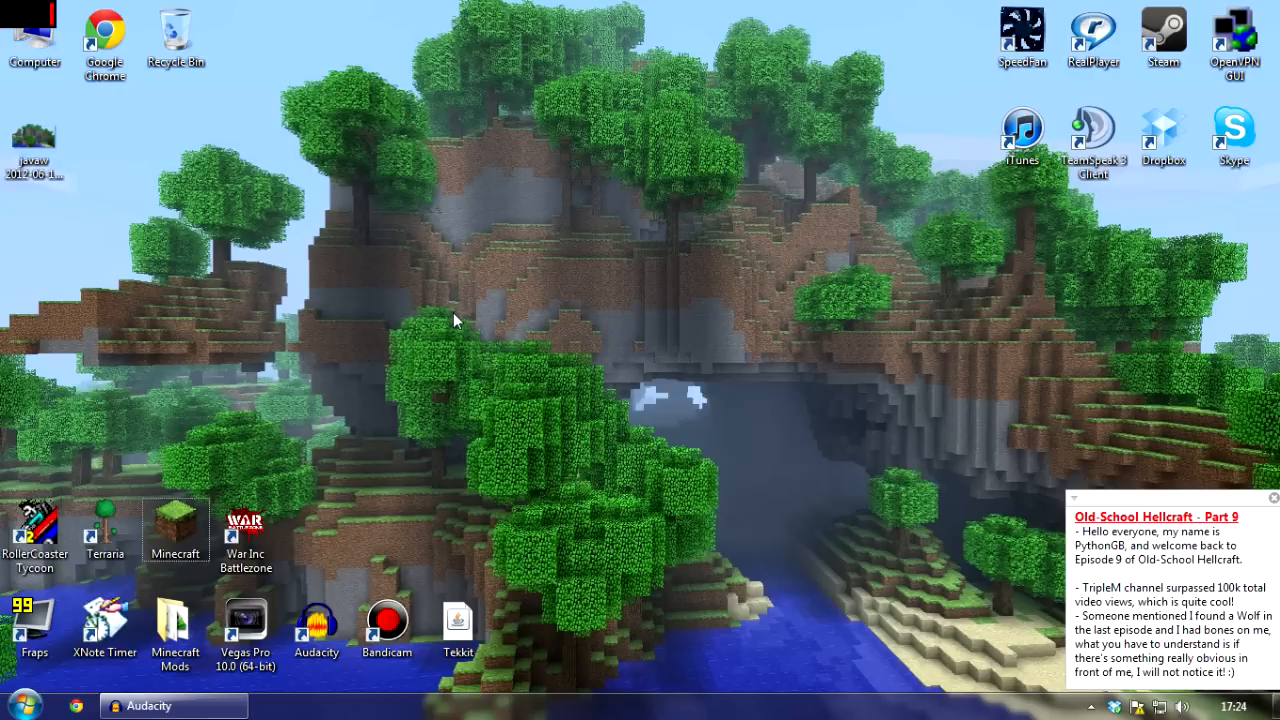
{"action": "mouse_move", "coordinate": [385, 408]}
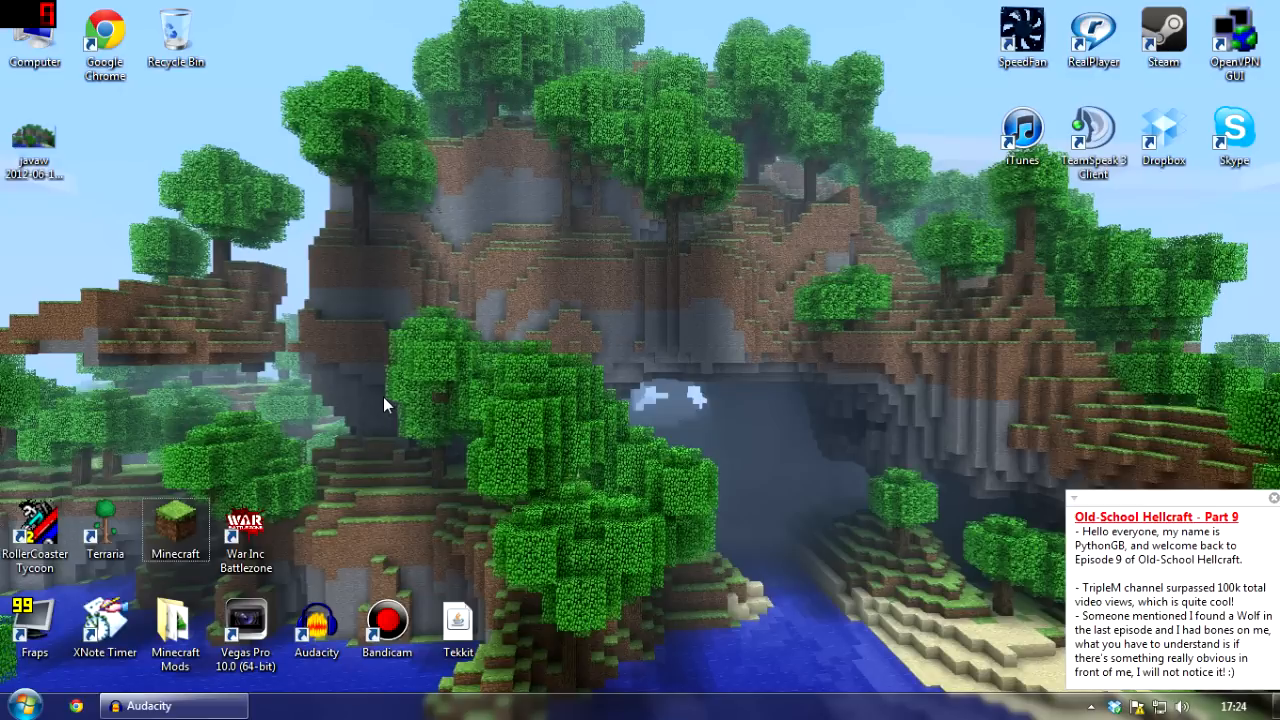
{"action": "mouse_move", "coordinate": [288, 423]}
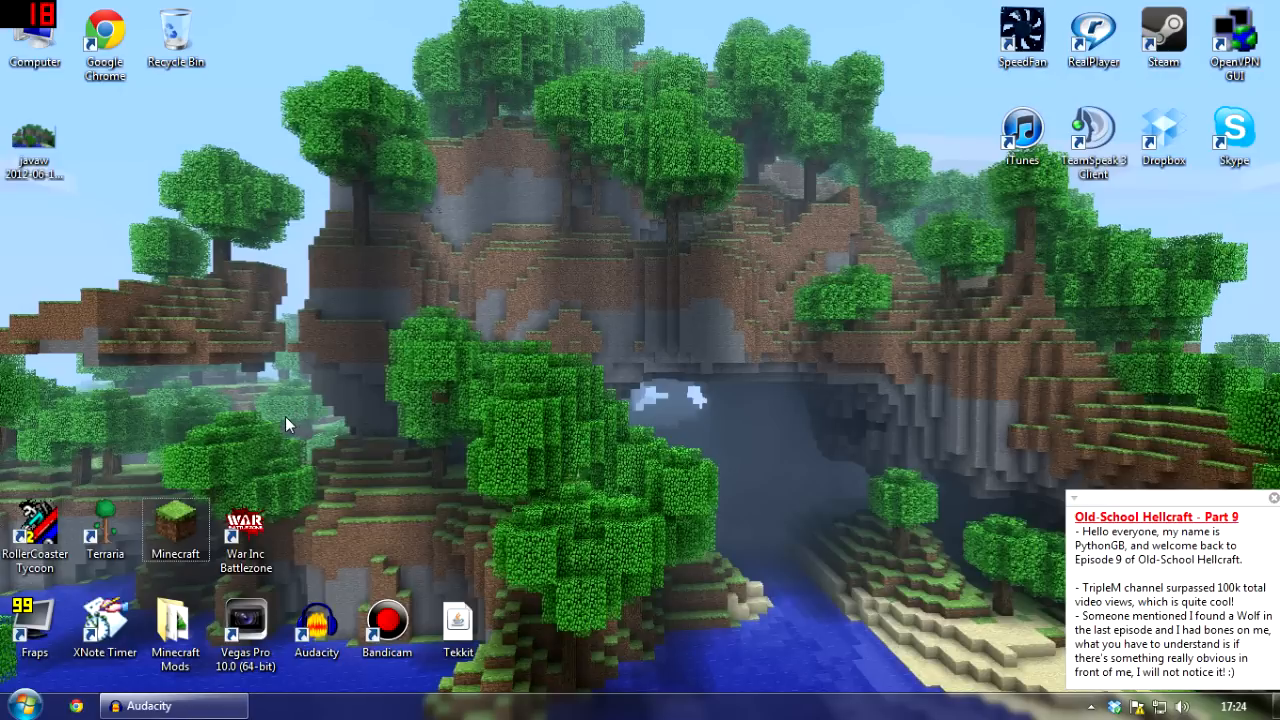
{"action": "mouse_move", "coordinate": [240, 418]}
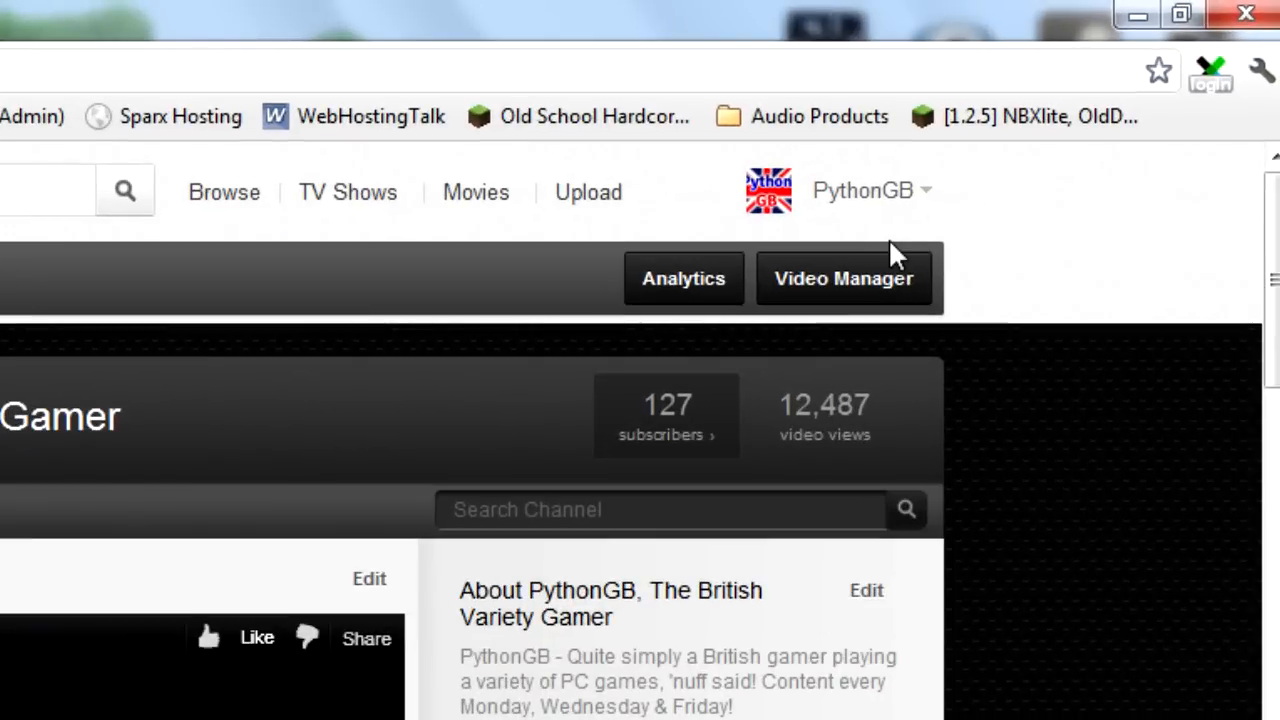
{"action": "mouse_move", "coordinate": [820, 285]}
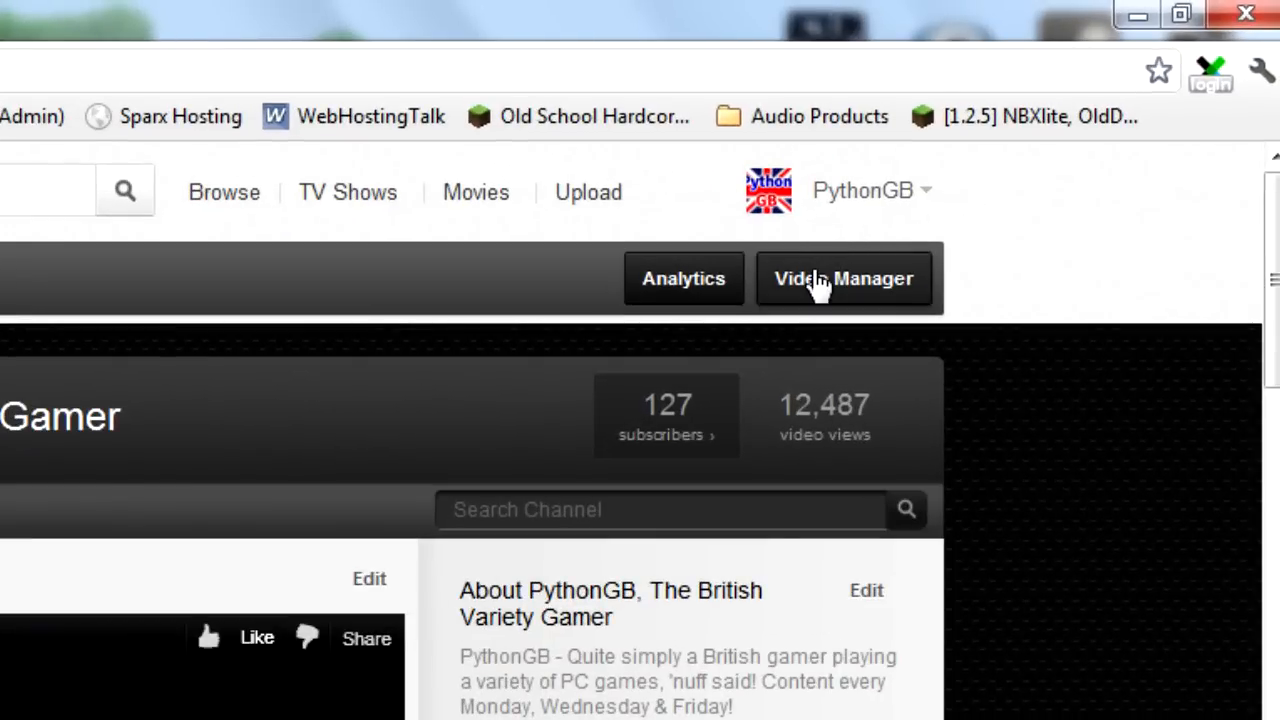
Open Video Manager to list the channel's 59 uploaded videos.
{"action": "left_click", "coordinate": [843, 278]}
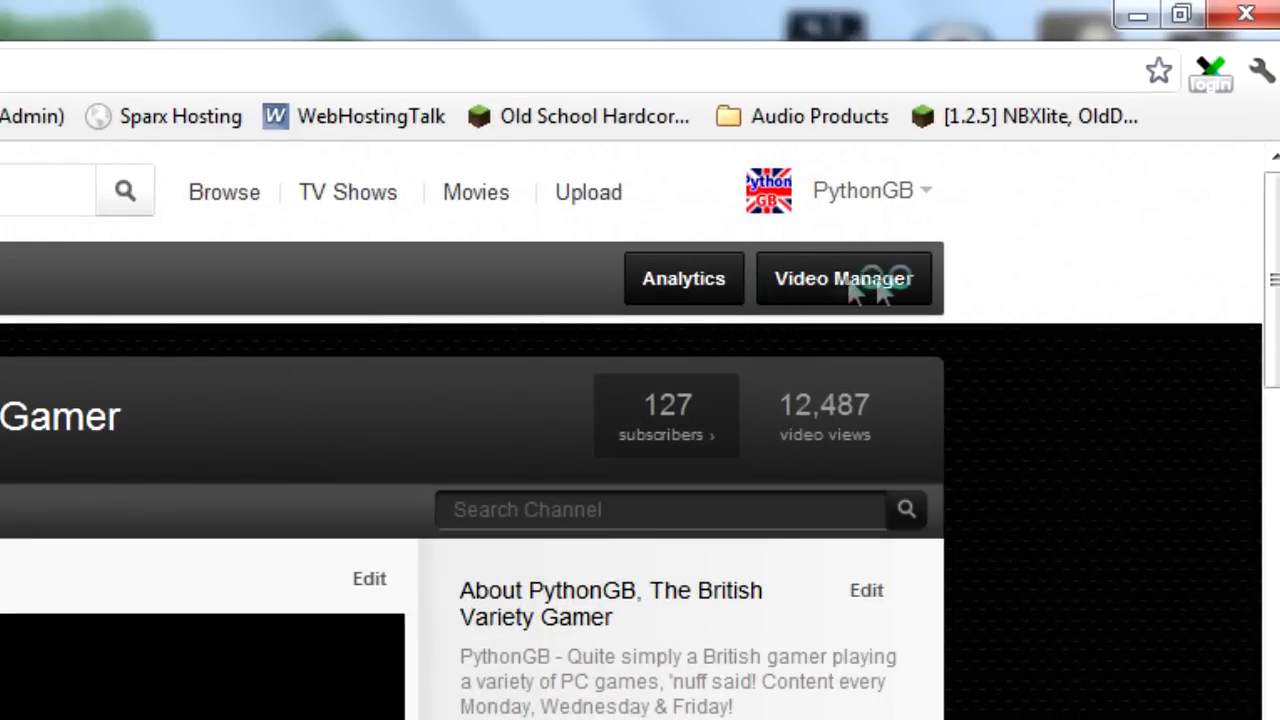
{"action": "left_click", "coordinate": [842, 278]}
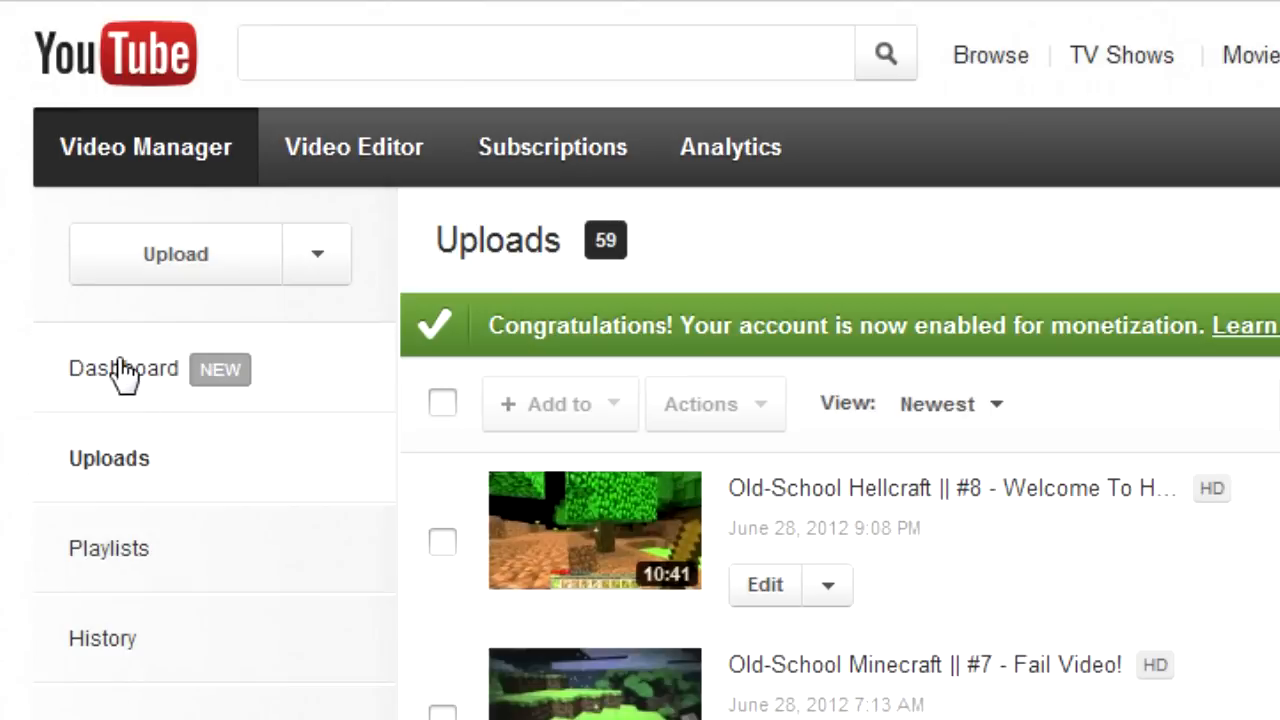
{"action": "mouse_move", "coordinate": [205, 395]}
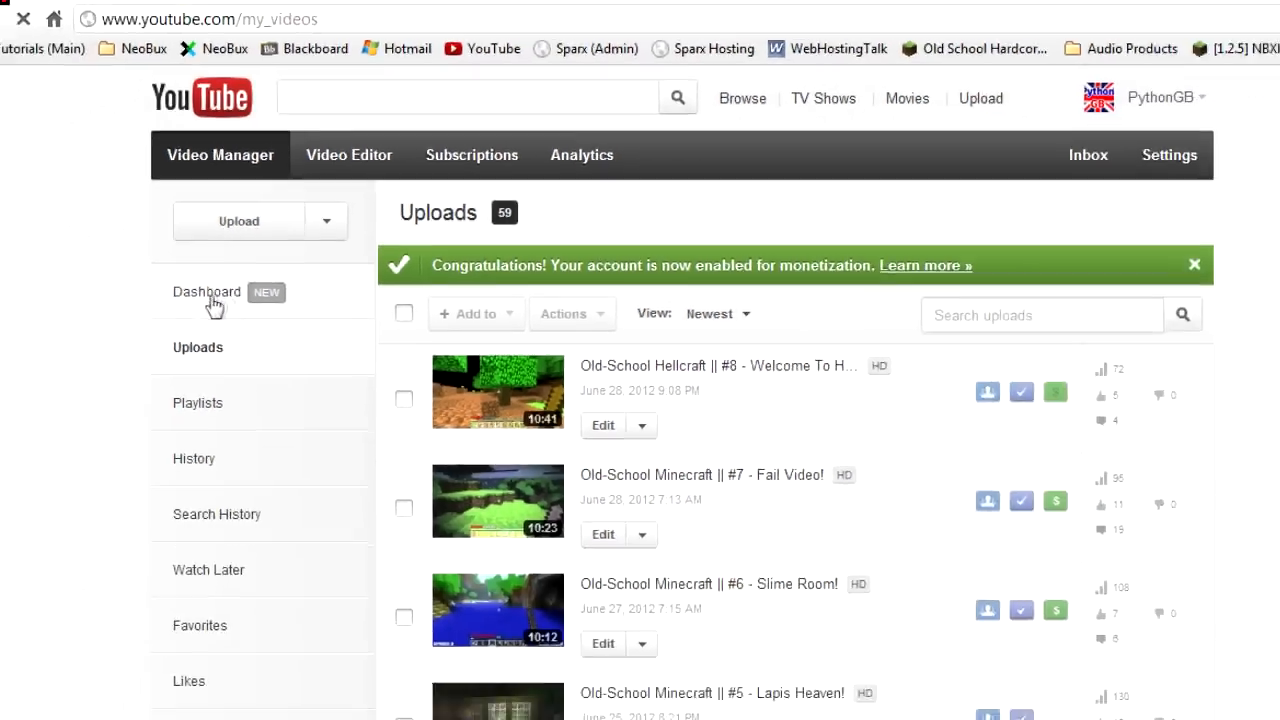
Open the Dashboard showing 127 subscribers and 12,487 views, and dismiss the monetization banner.
{"action": "left_click", "coordinate": [206, 291]}
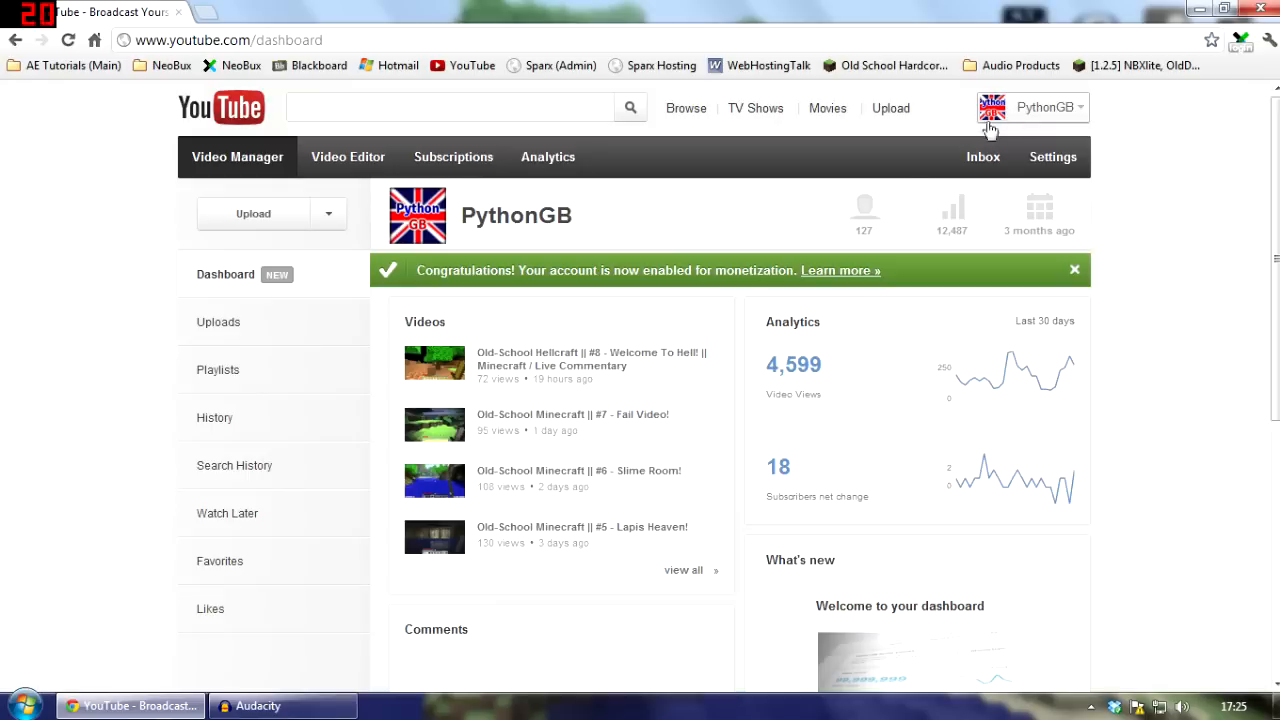
{"action": "mouse_move", "coordinate": [287, 337]}
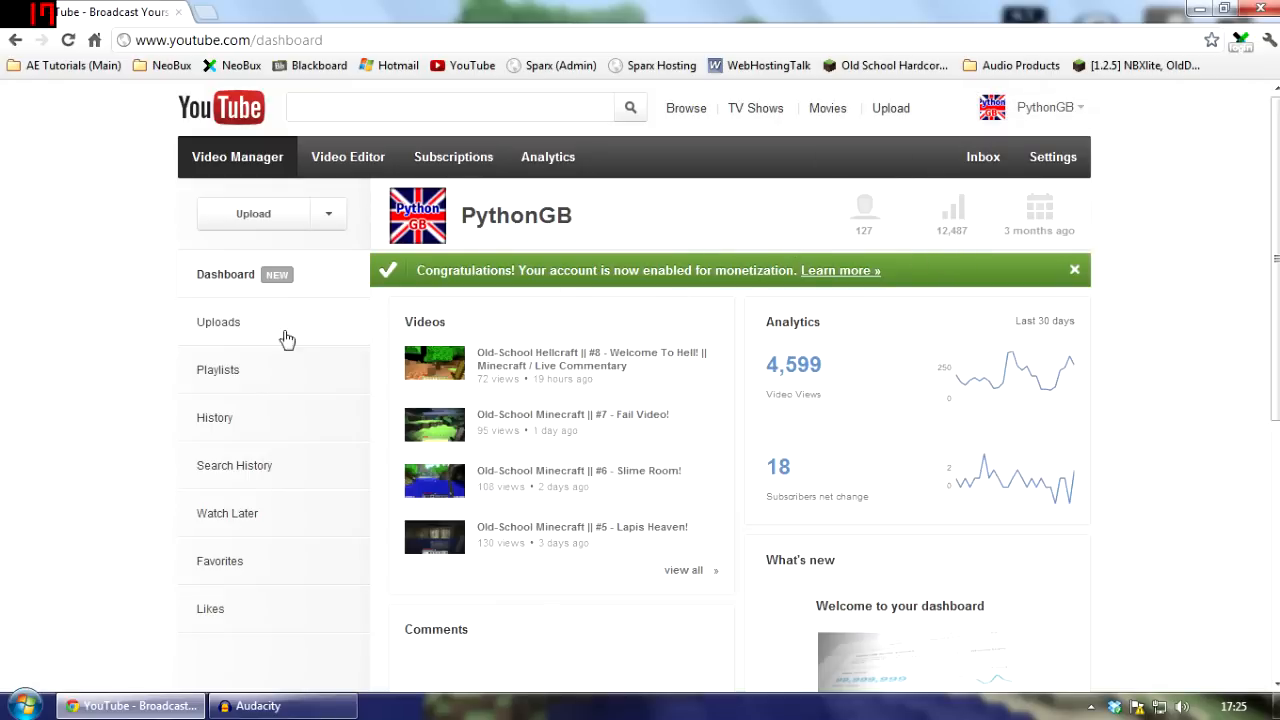
{"action": "scroll", "scroll_direction": "down", "scroll_amount": 3}
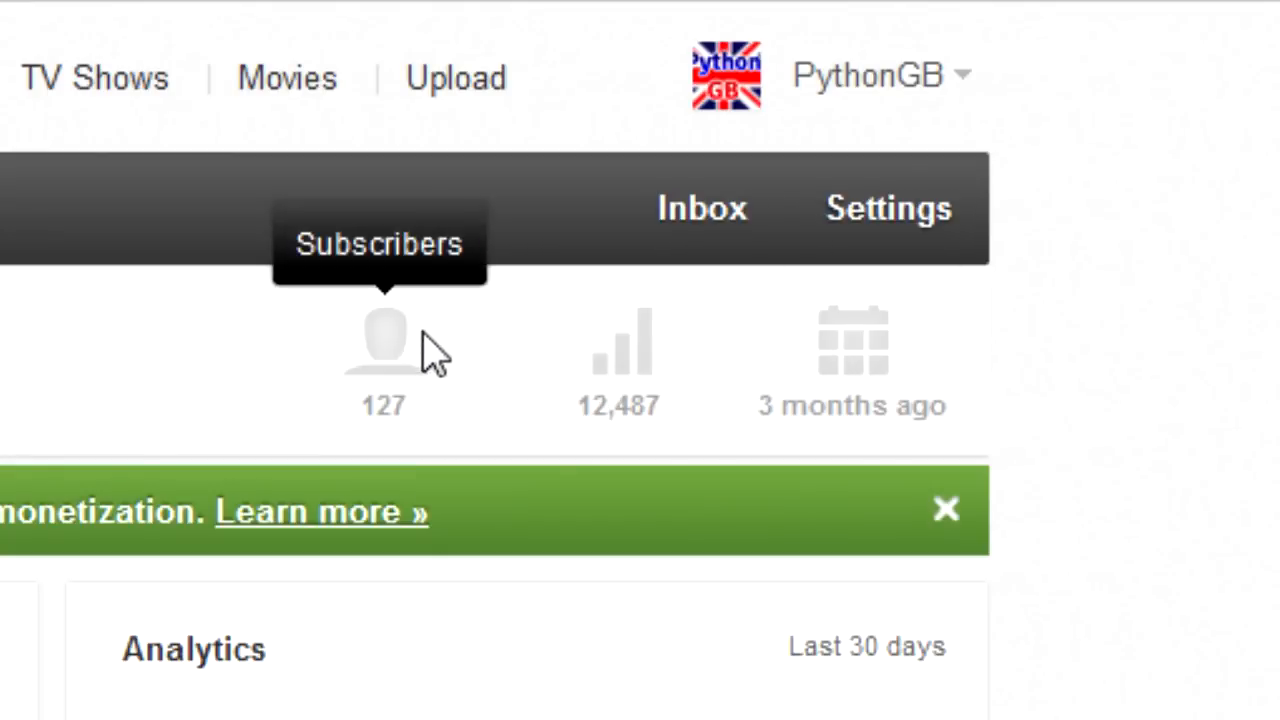
{"action": "mouse_move", "coordinate": [375, 395]}
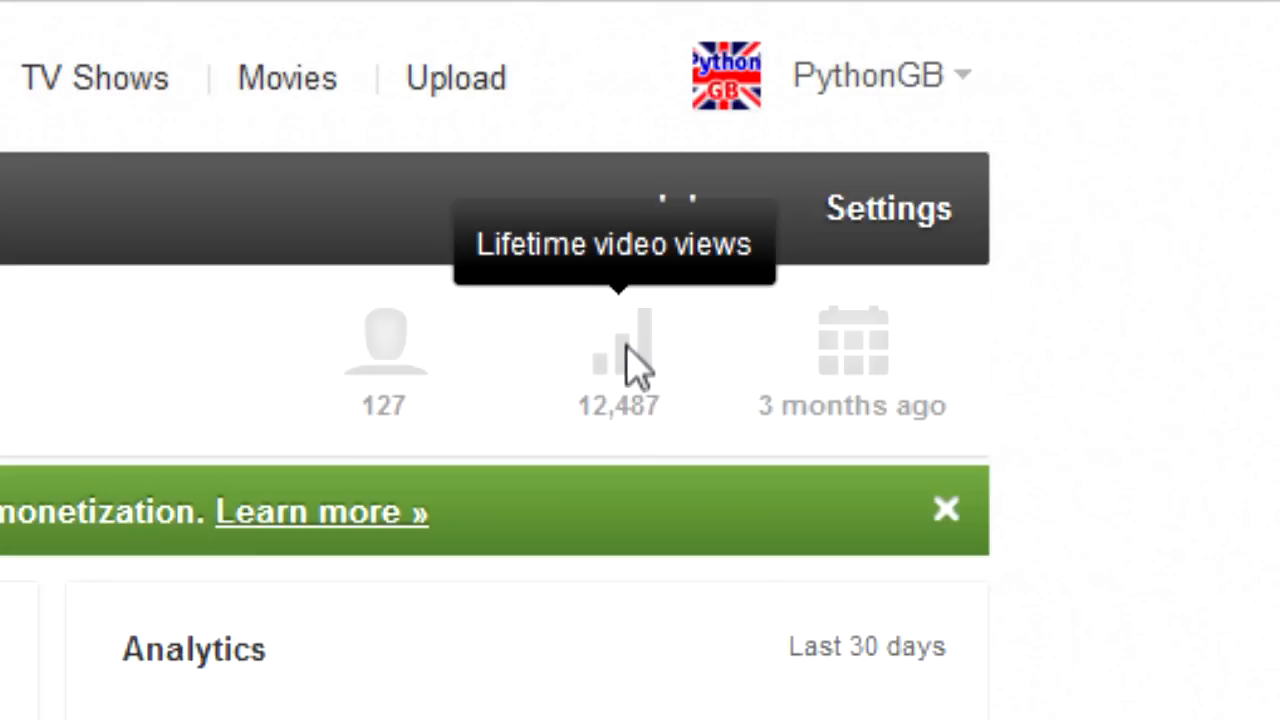
{"action": "mouse_move", "coordinate": [853, 380]}
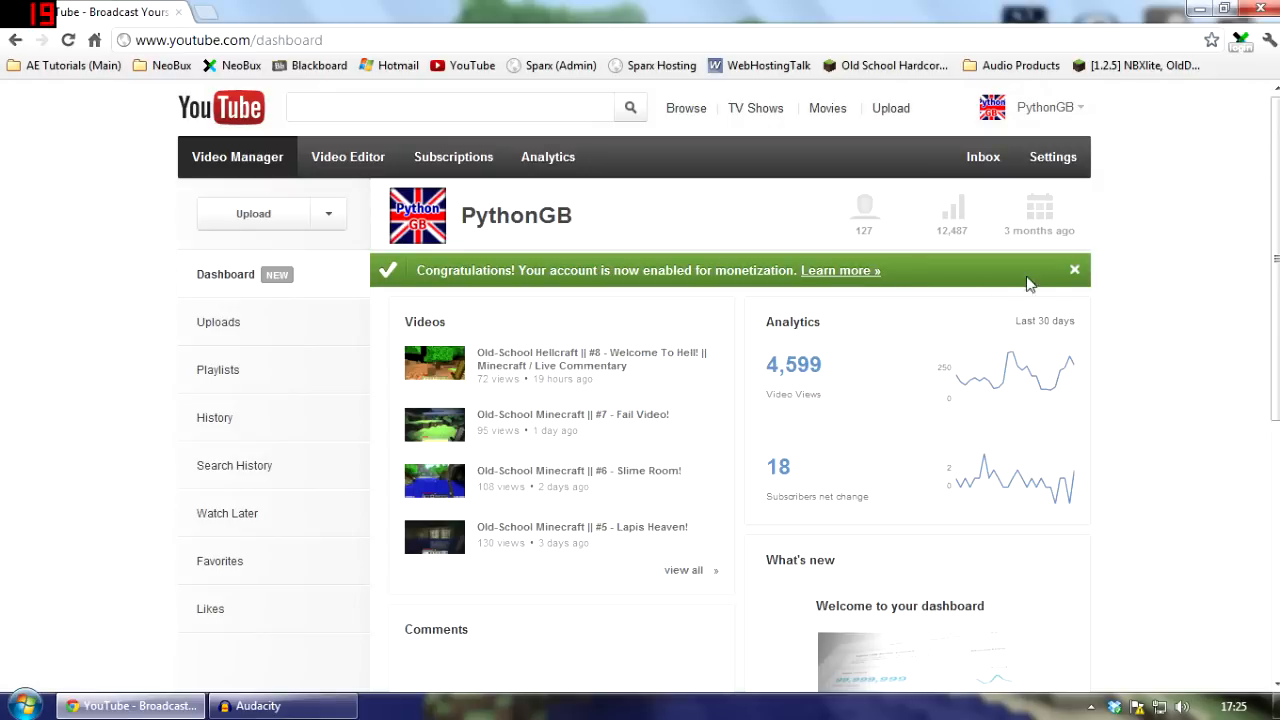
{"action": "left_click", "coordinate": [1074, 269]}
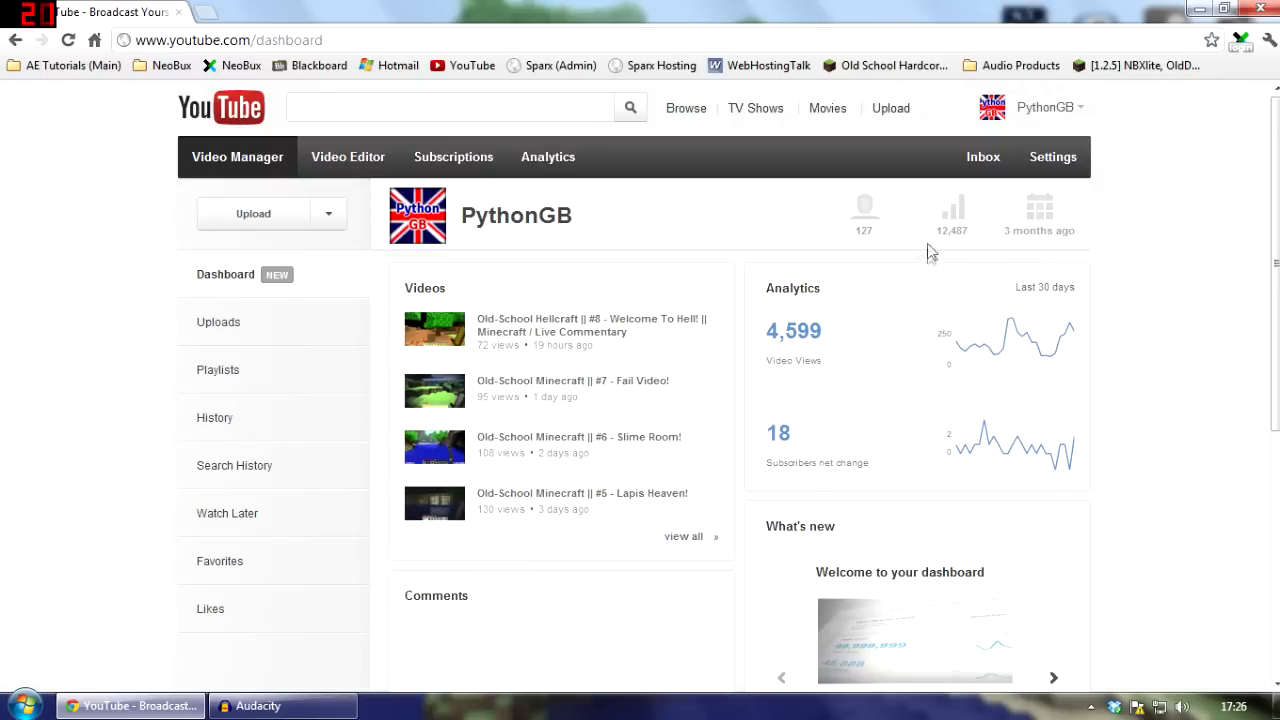
{"action": "scroll", "scroll_direction": "down", "scroll_amount": 3}
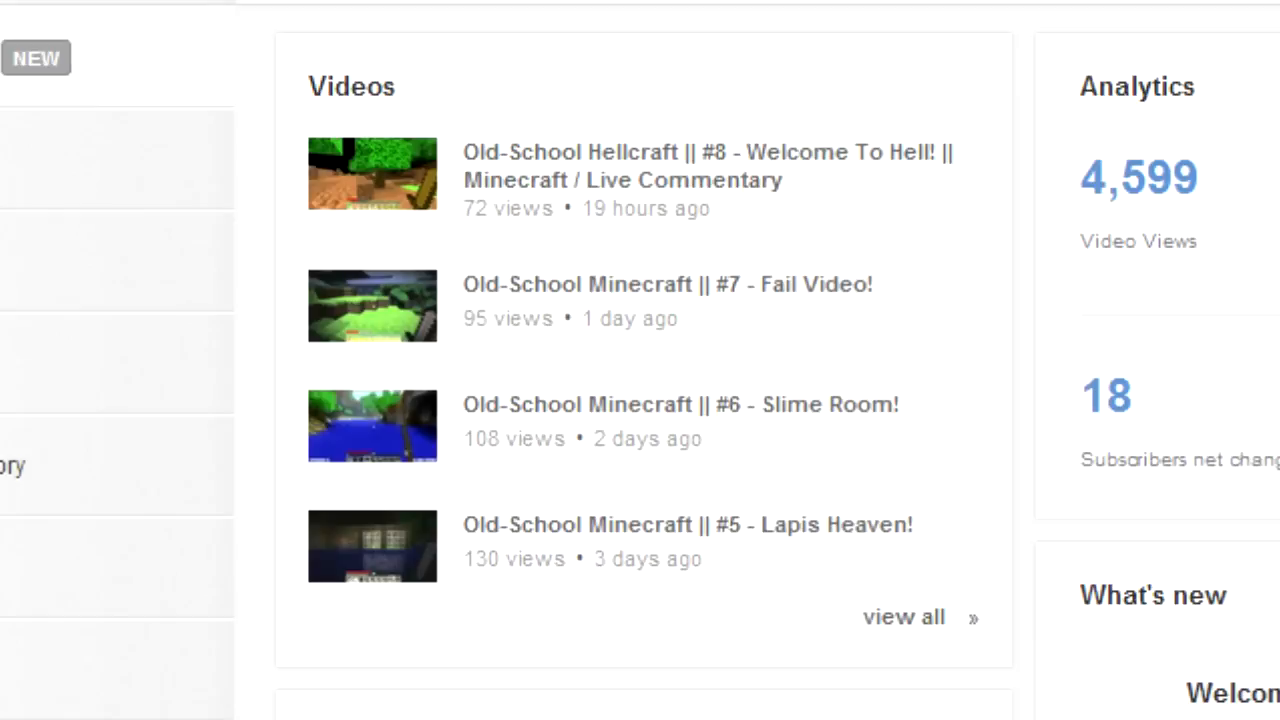
{"action": "mouse_move", "coordinate": [600, 300]}
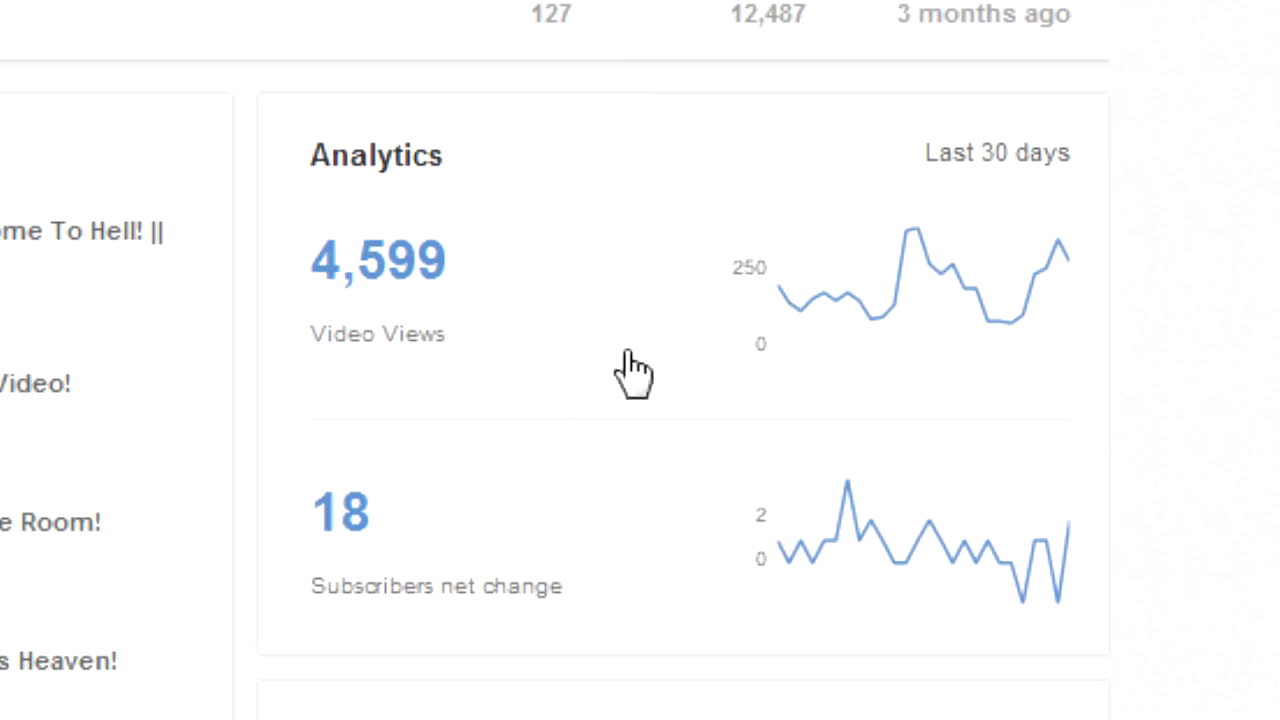
{"action": "mouse_move", "coordinate": [870, 345]}
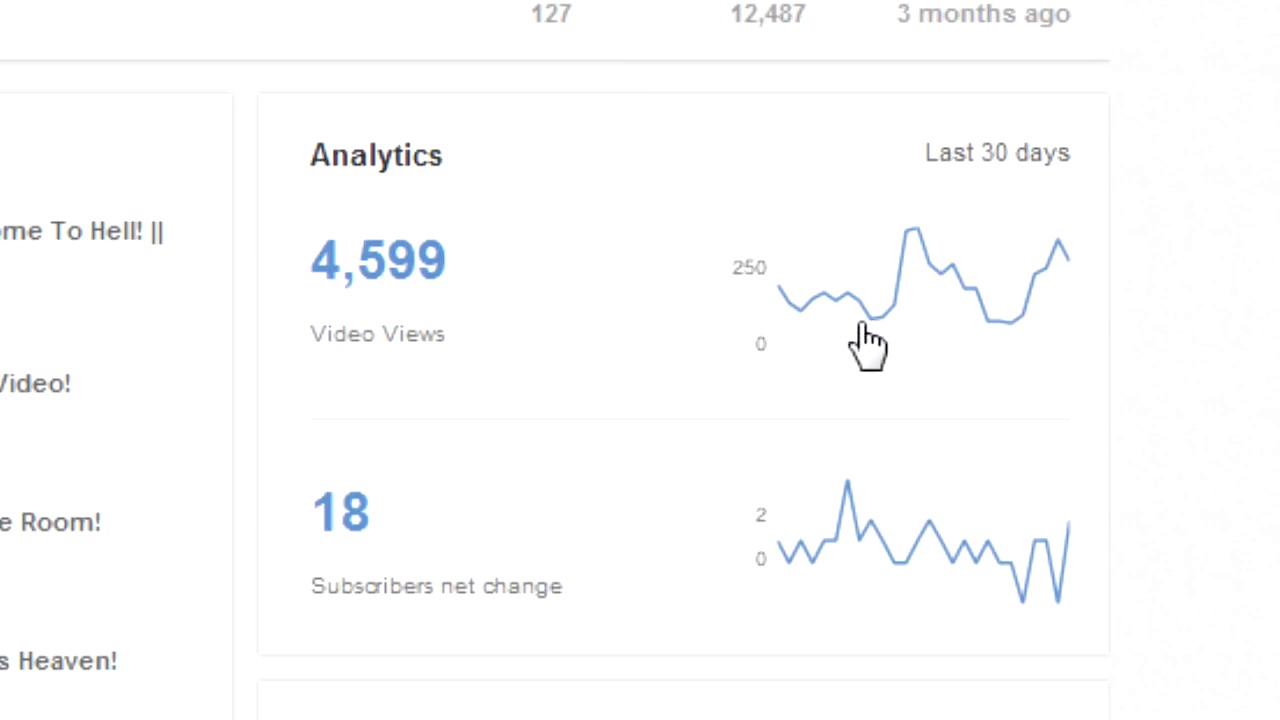
{"action": "mouse_move", "coordinate": [390, 580]}
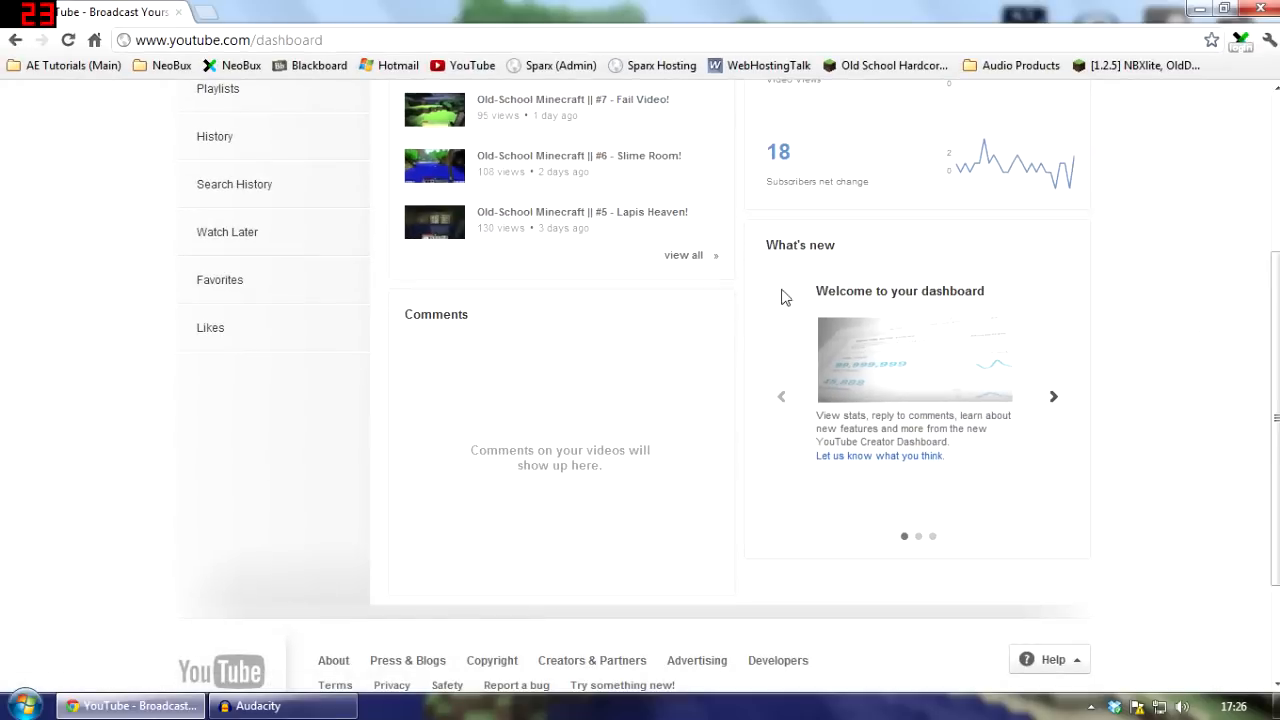
{"action": "left_click", "coordinate": [1053, 396]}
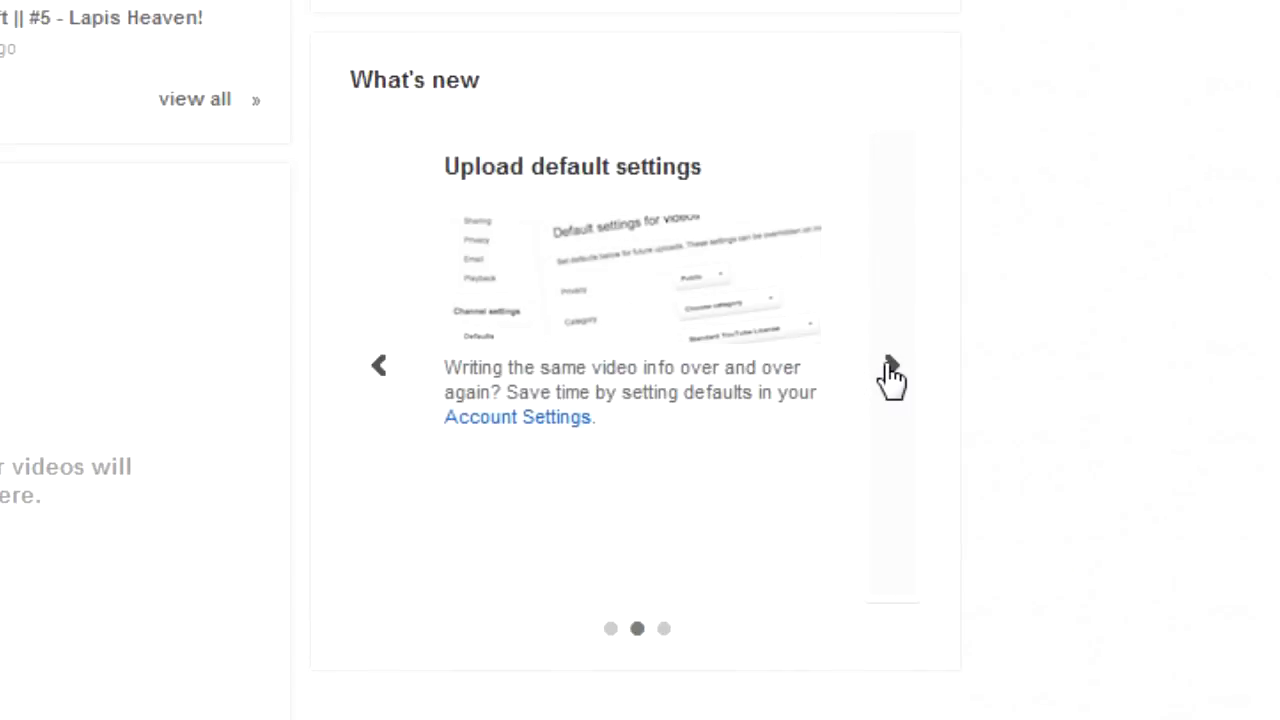
{"action": "left_click", "coordinate": [890, 364]}
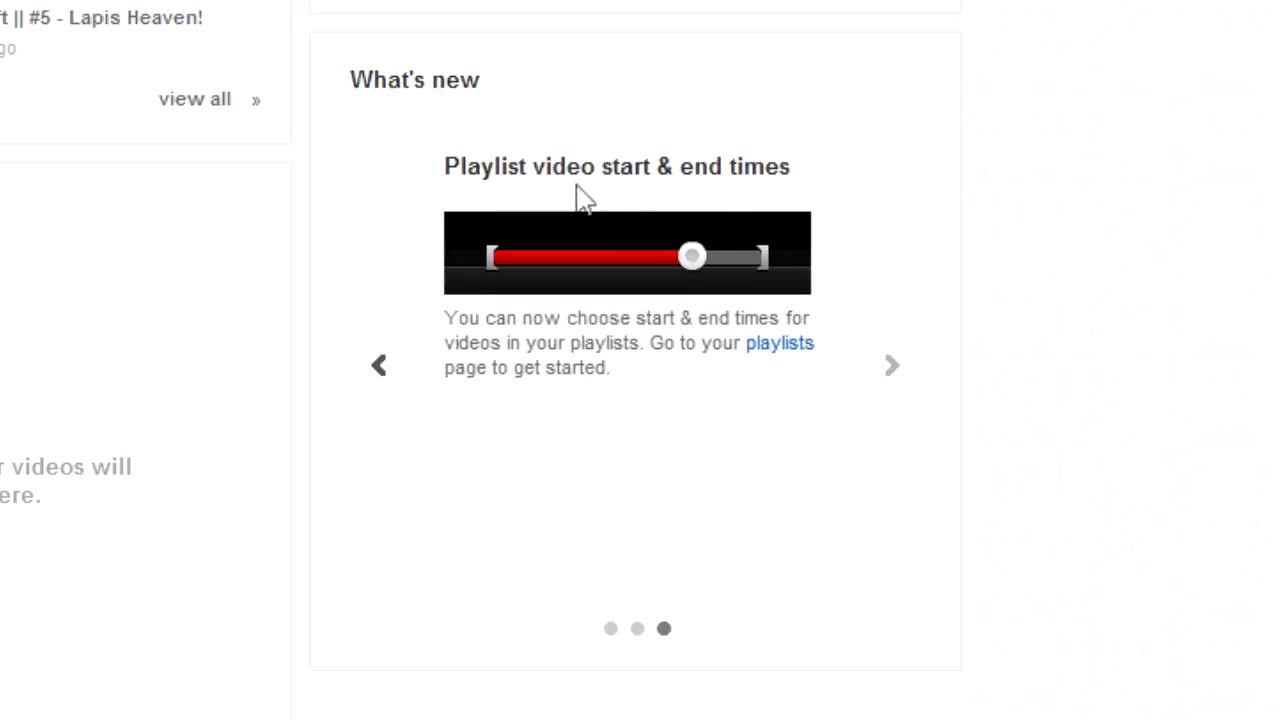
{"action": "mouse_move", "coordinate": [478, 308]}
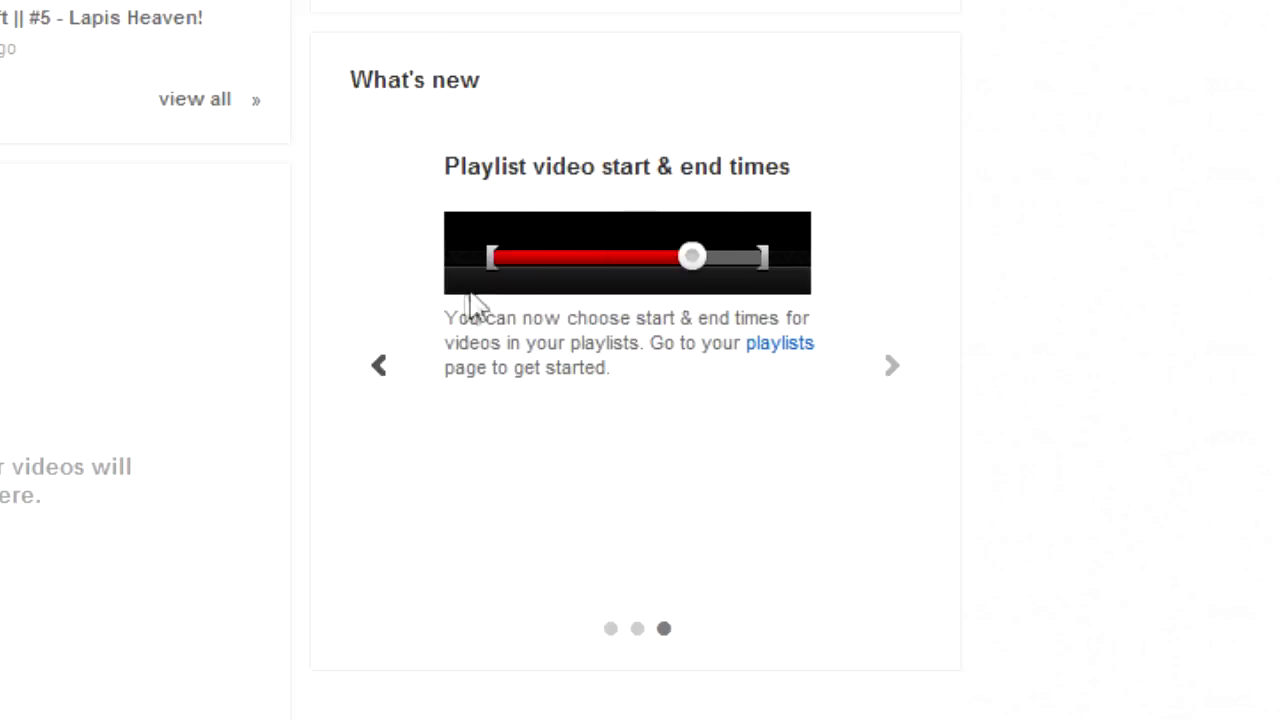
{"action": "mouse_move", "coordinate": [379, 320]}
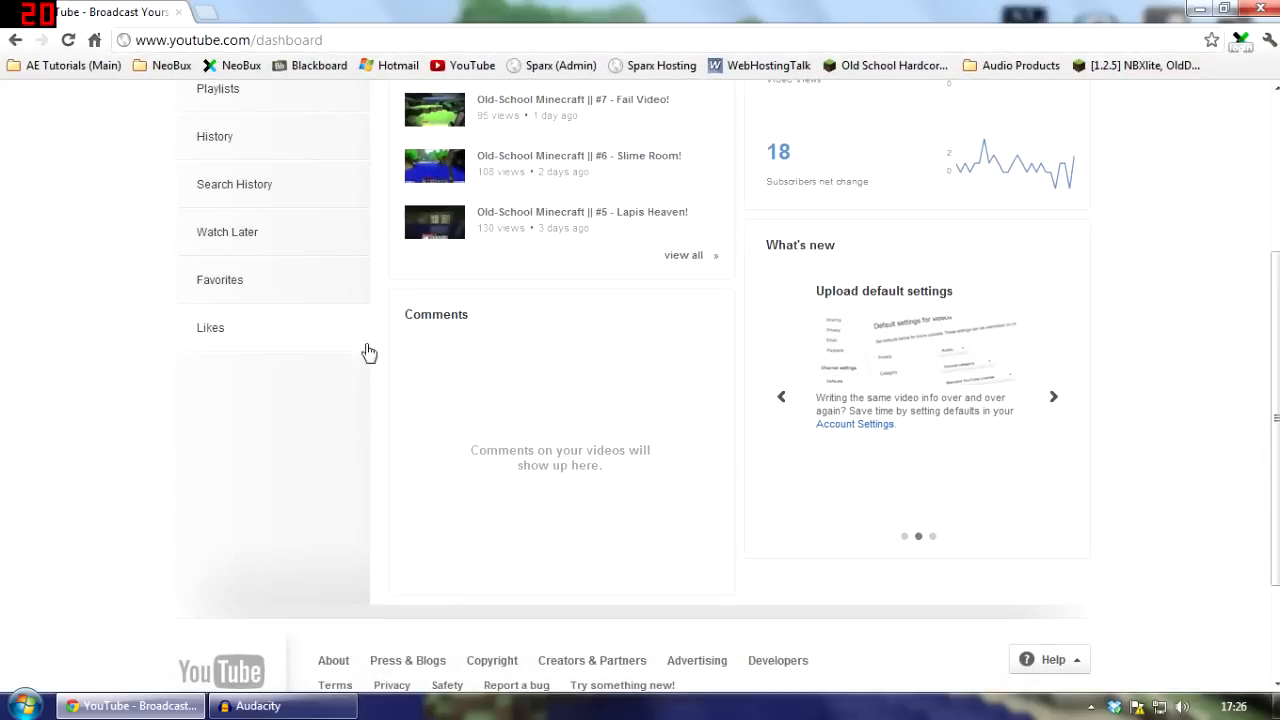
{"action": "mouse_move", "coordinate": [475, 330]}
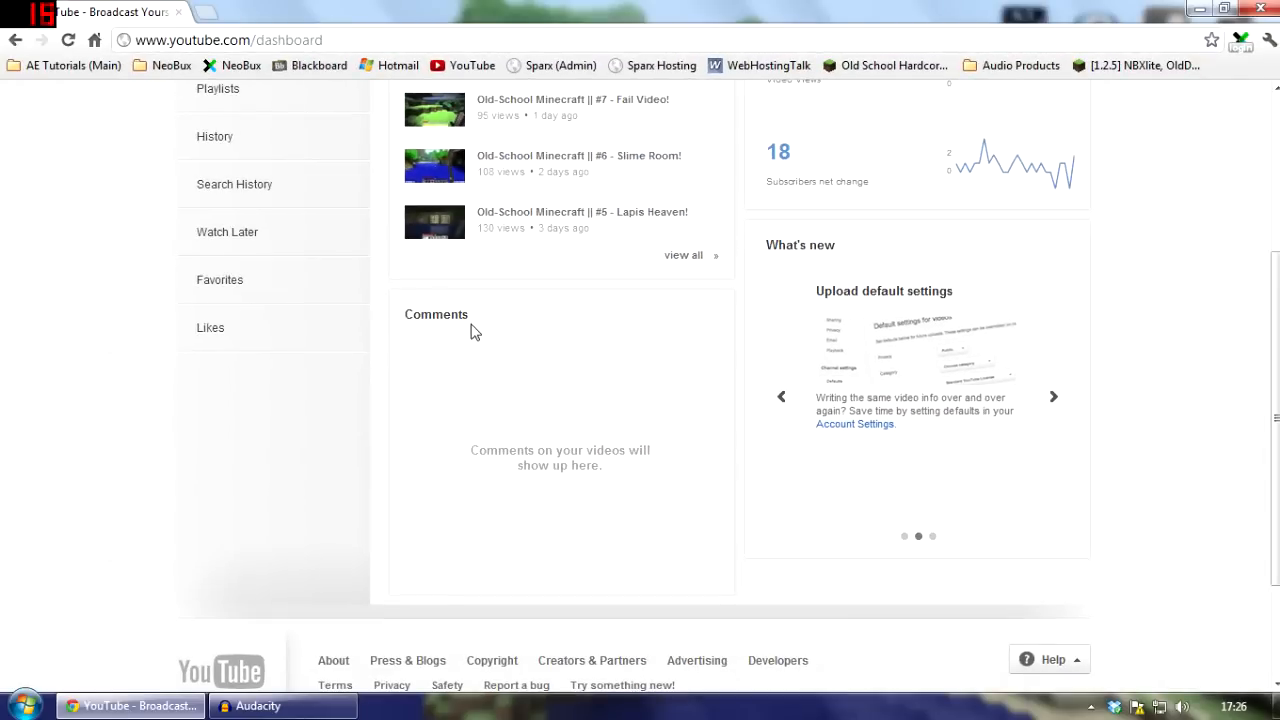
Scroll down and back up through the Creator Dashboard.
{"action": "scroll", "scroll_direction": "down", "scroll_amount": 3}
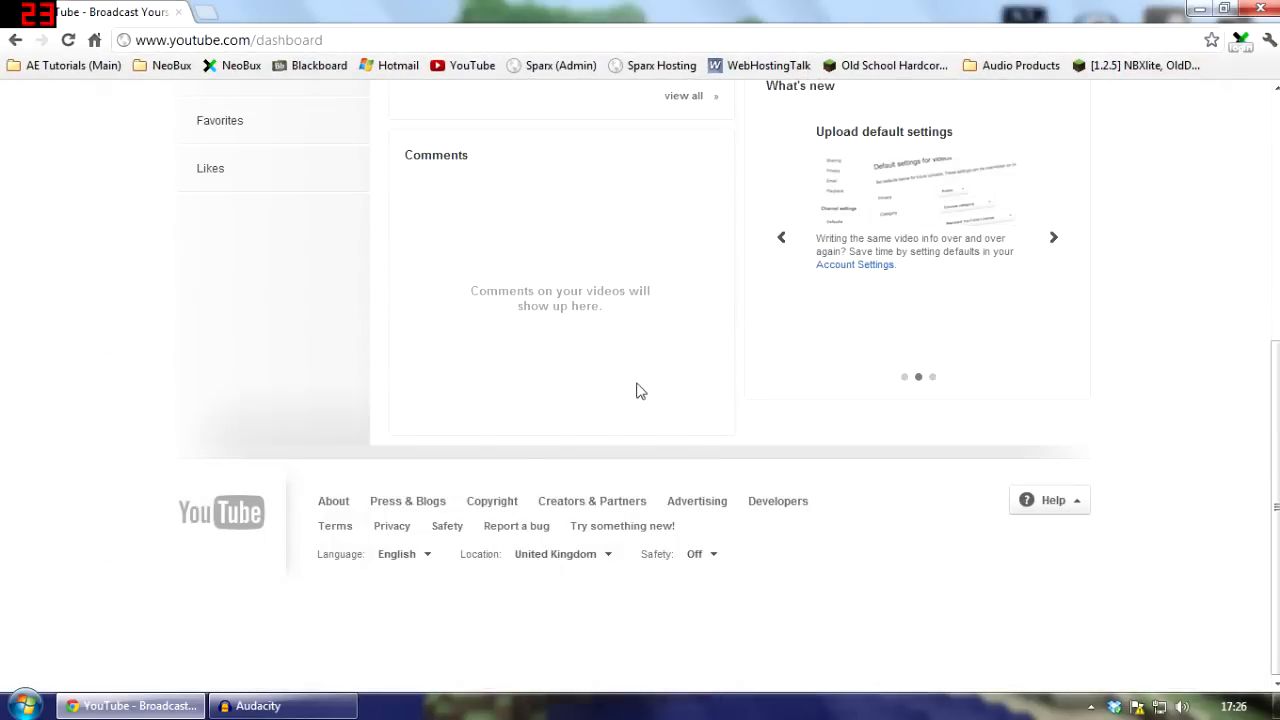
{"action": "scroll", "scroll_direction": "up", "scroll_amount": 3}
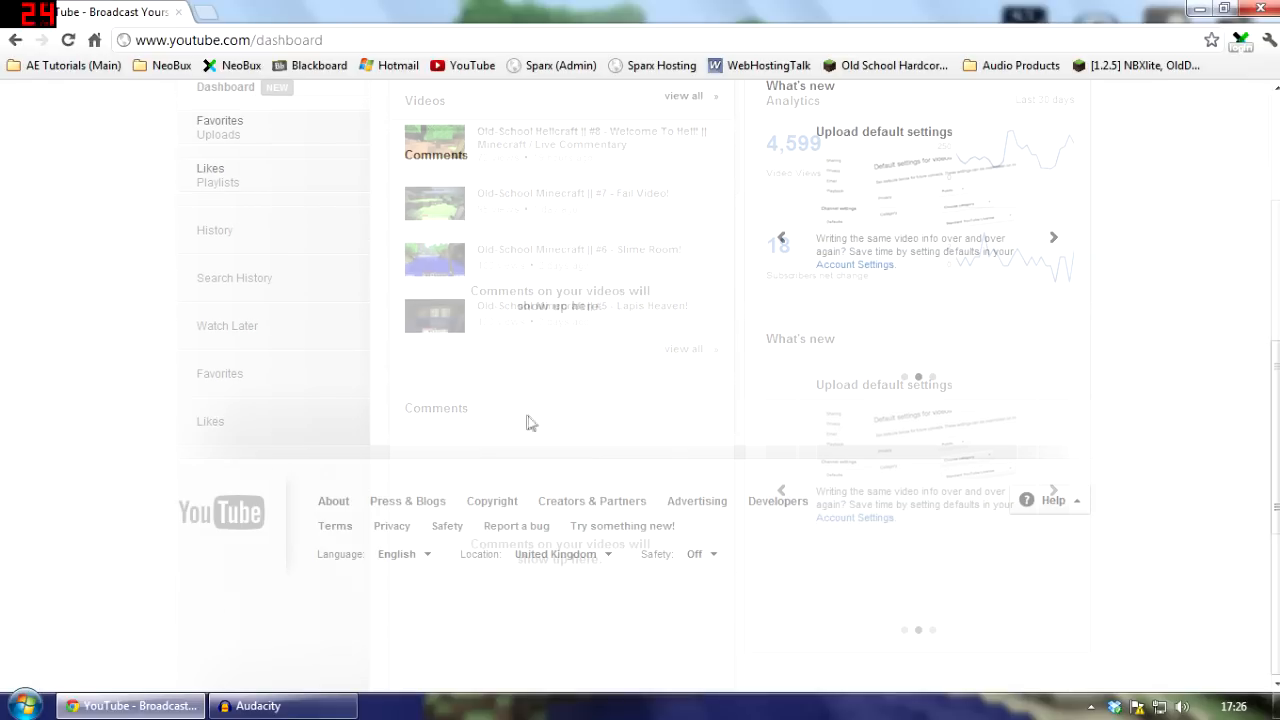
{"action": "scroll", "scroll_direction": "down", "scroll_amount": 3}
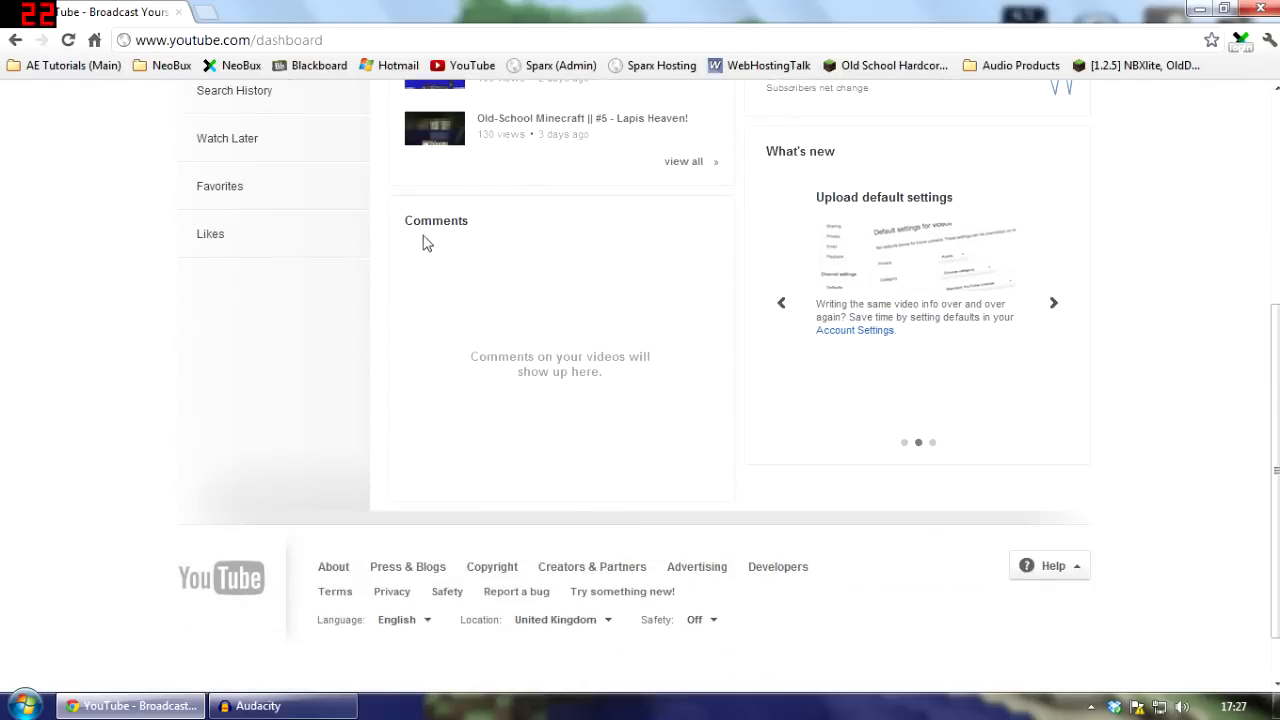
{"action": "scroll", "scroll_direction": "up", "scroll_amount": 3}
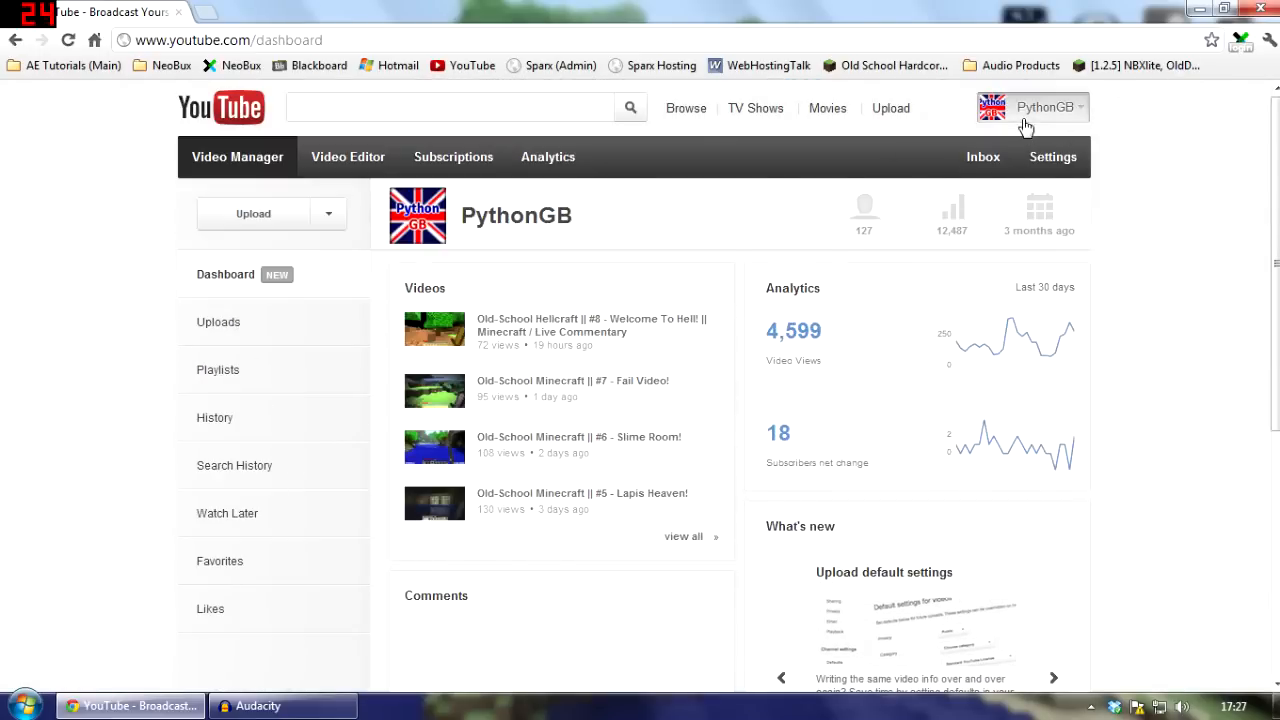
View the Inbox's three messages, then return to the dashboard through the account menu.
{"action": "left_click", "coordinate": [982, 156]}
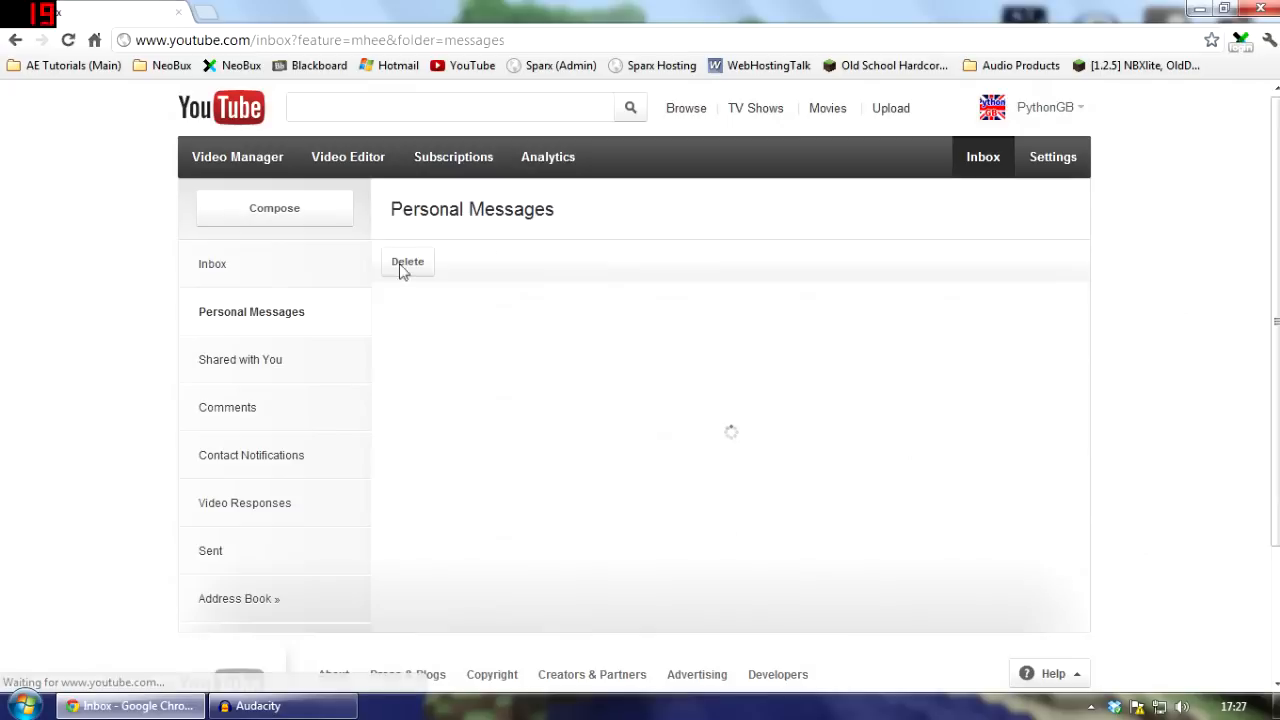
{"action": "left_click", "coordinate": [212, 264]}
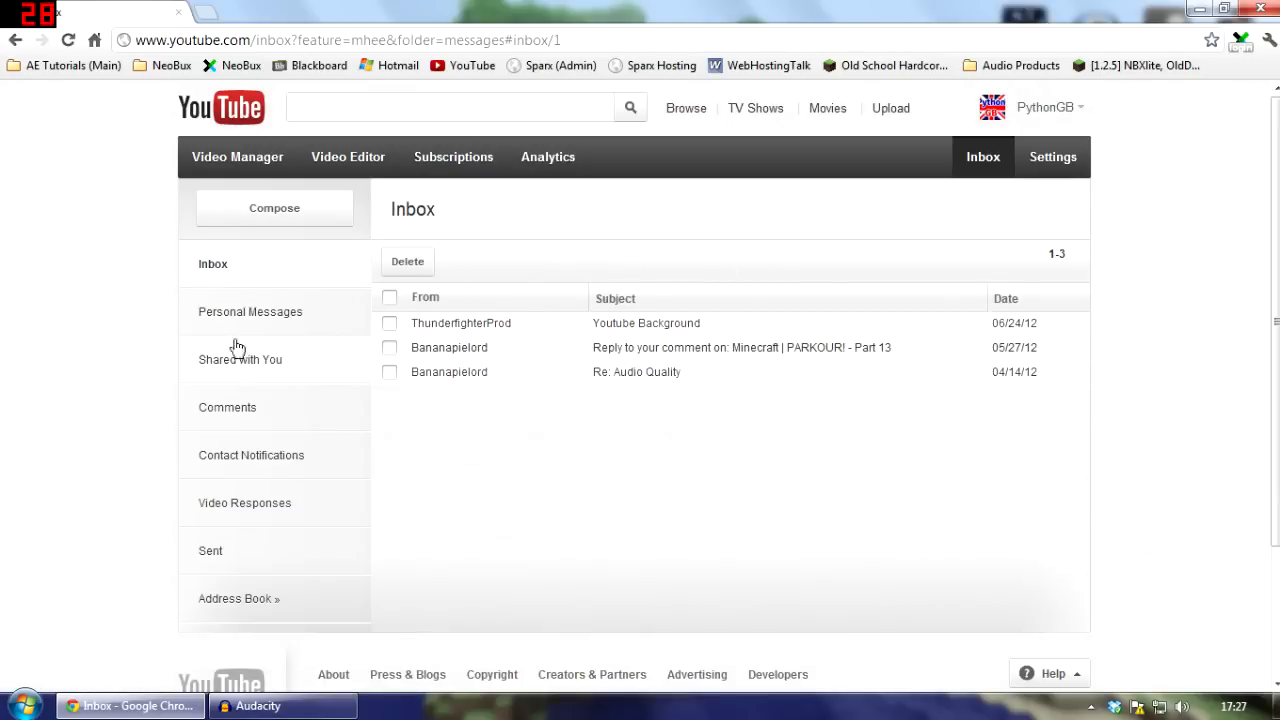
{"action": "left_click", "coordinate": [1050, 107]}
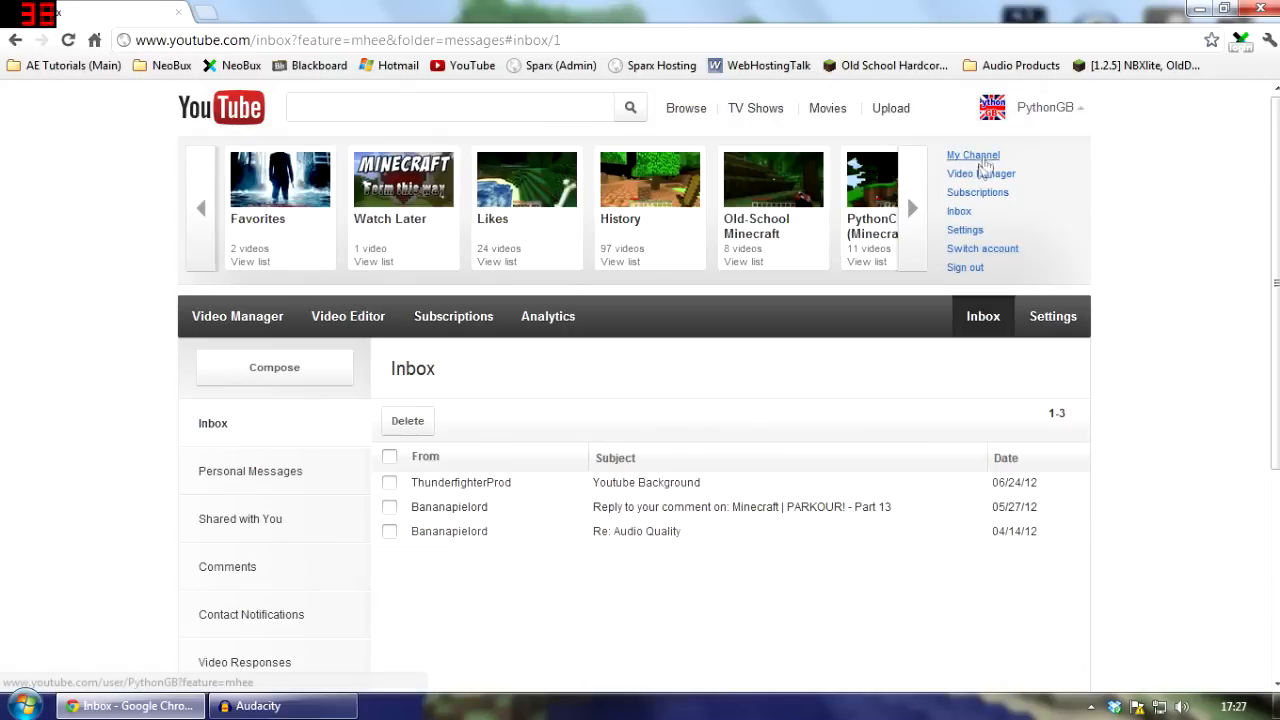
{"action": "left_click", "coordinate": [982, 173]}
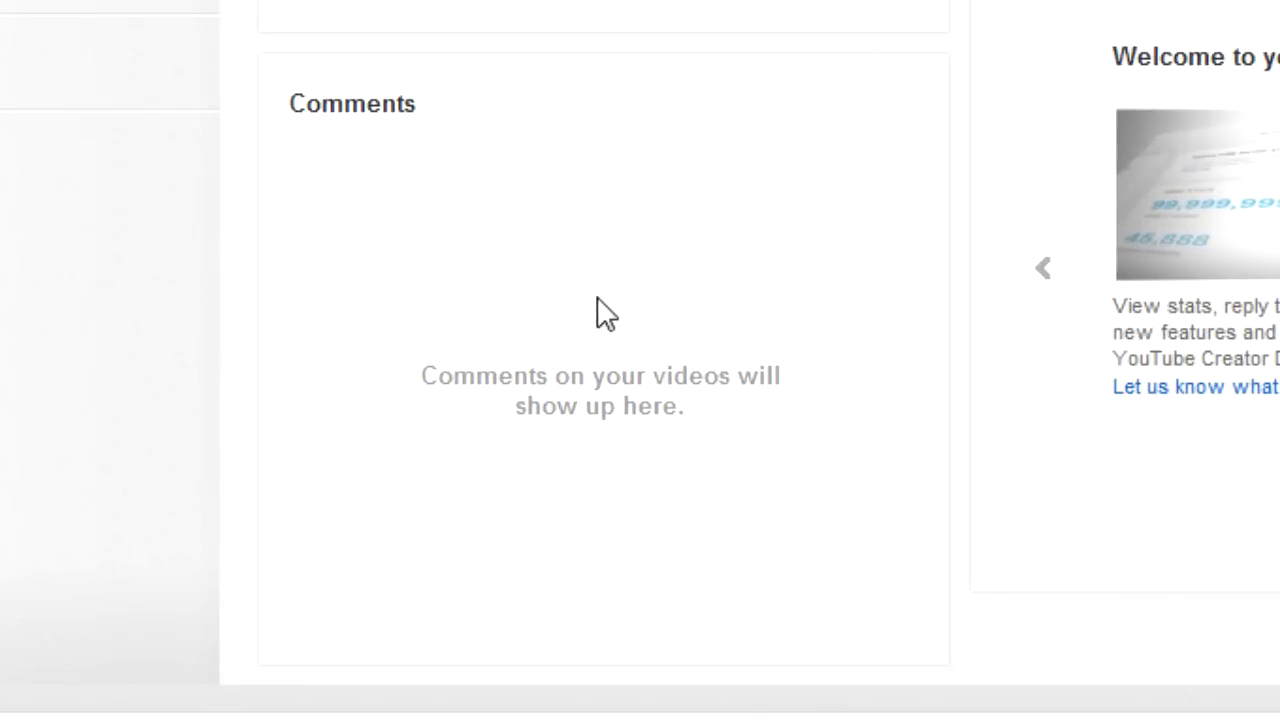
{"action": "mouse_move", "coordinate": [540, 222]}
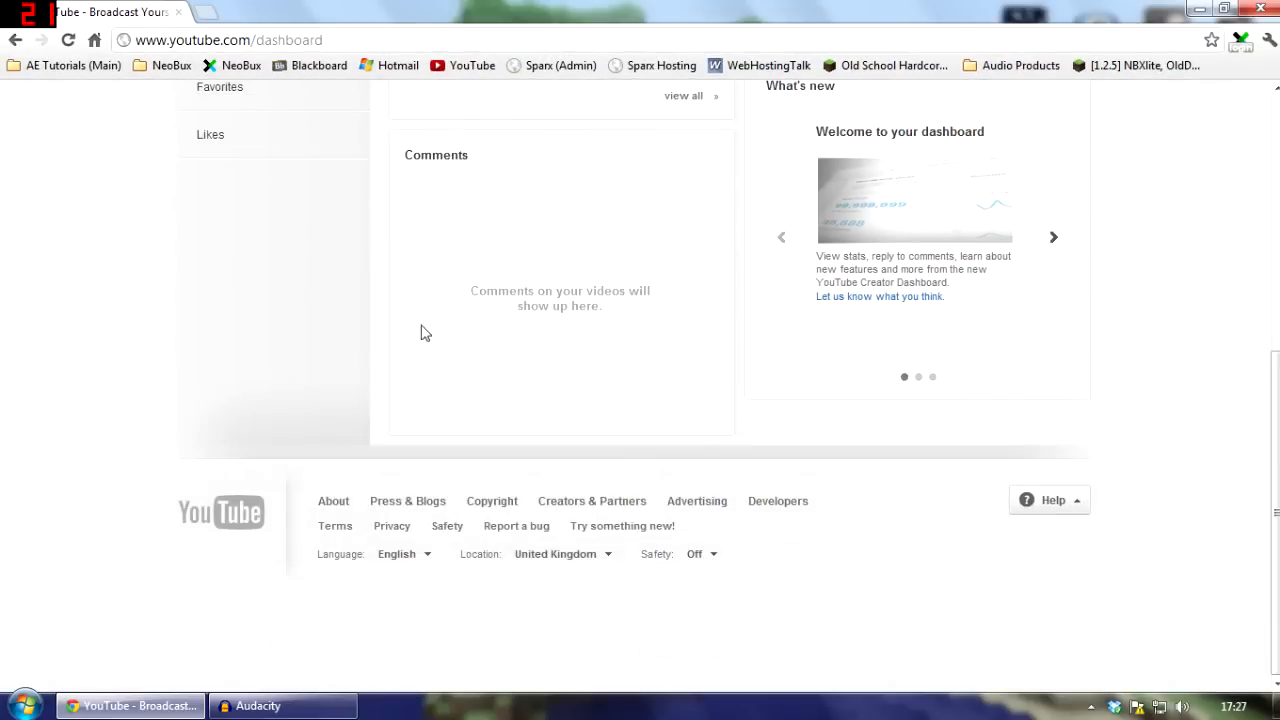
Scroll back to the top of the Creator Dashboard.
{"action": "scroll", "scroll_direction": "up", "scroll_amount": 3}
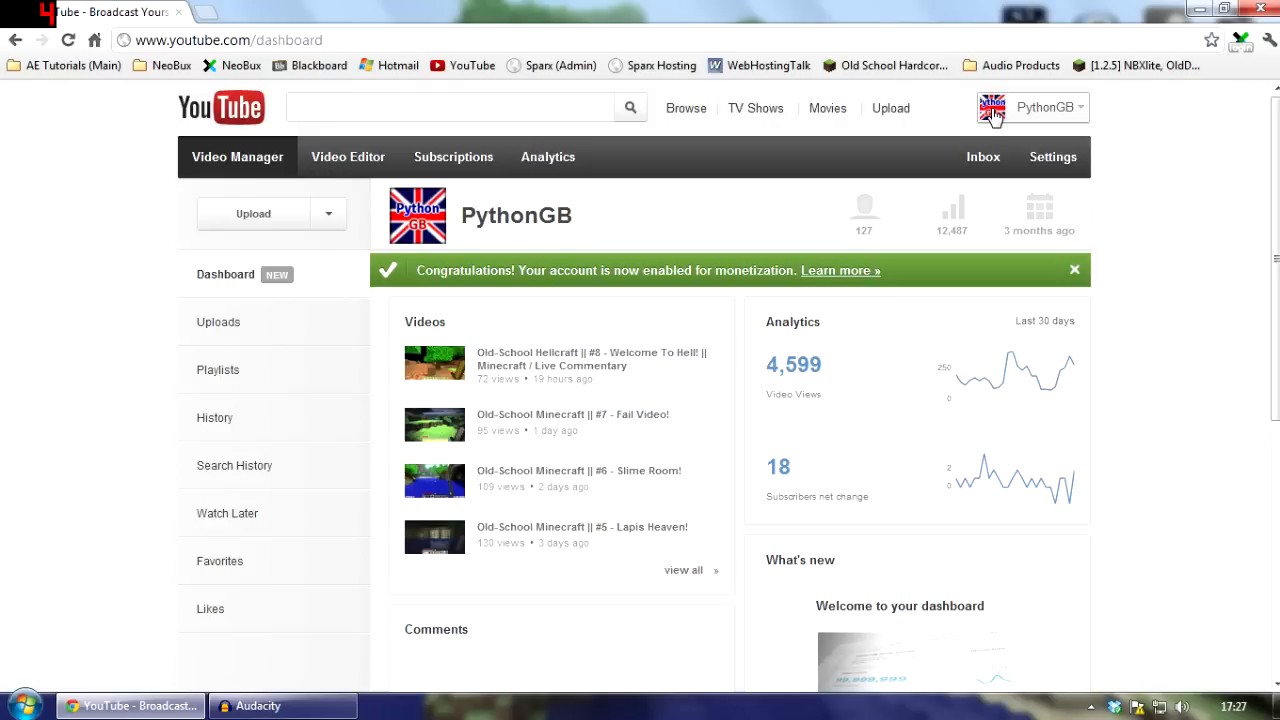
{"action": "mouse_move", "coordinate": [98, 281]}
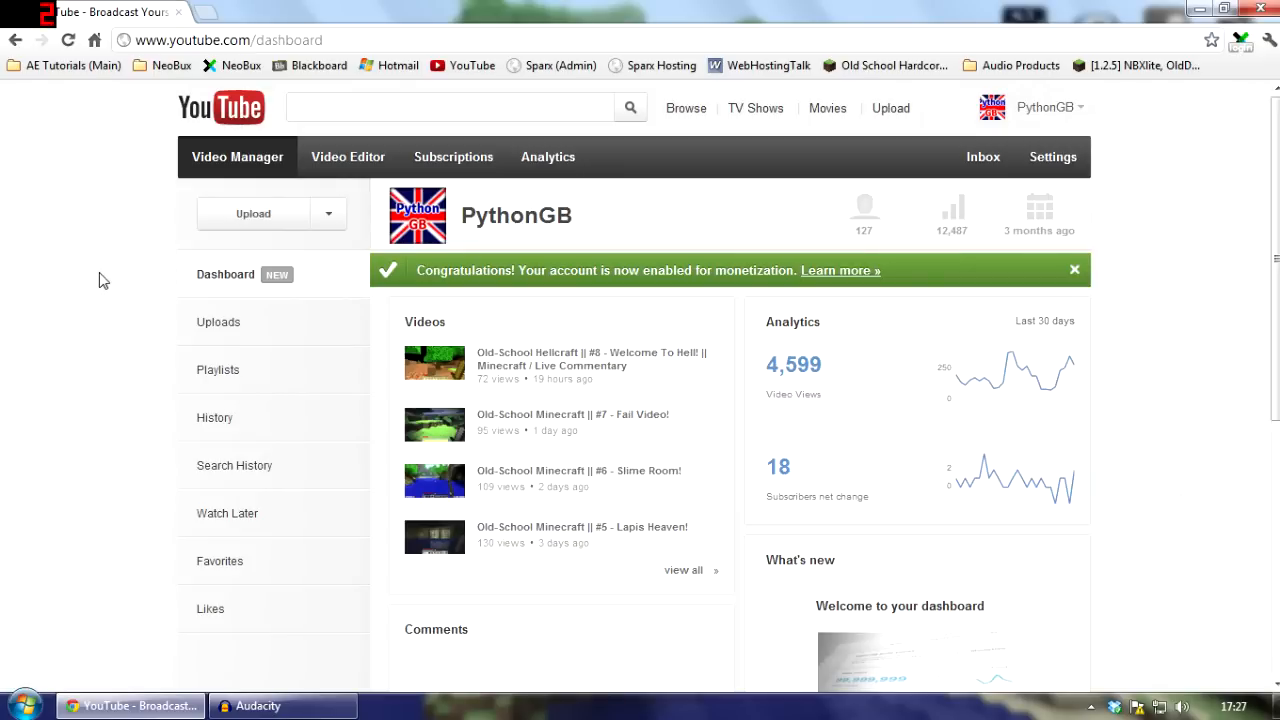
{"action": "mouse_move", "coordinate": [146, 378]}
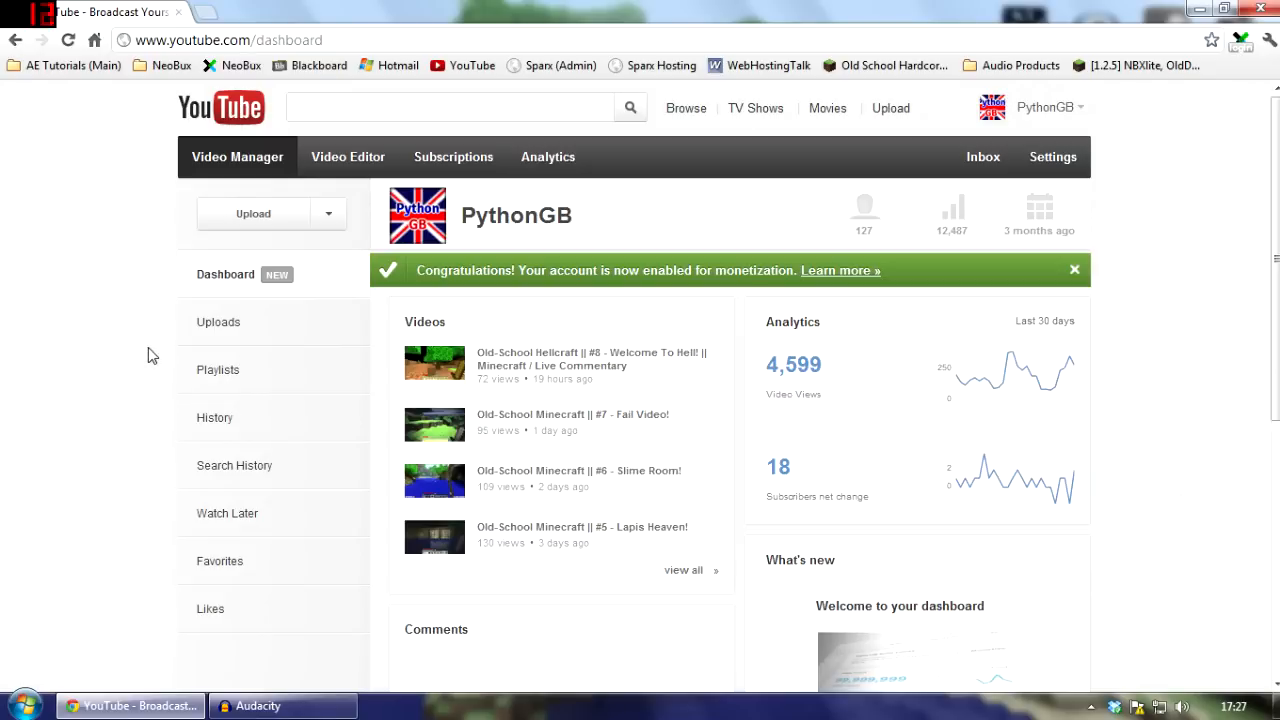
{"action": "mouse_move", "coordinate": [155, 358]}
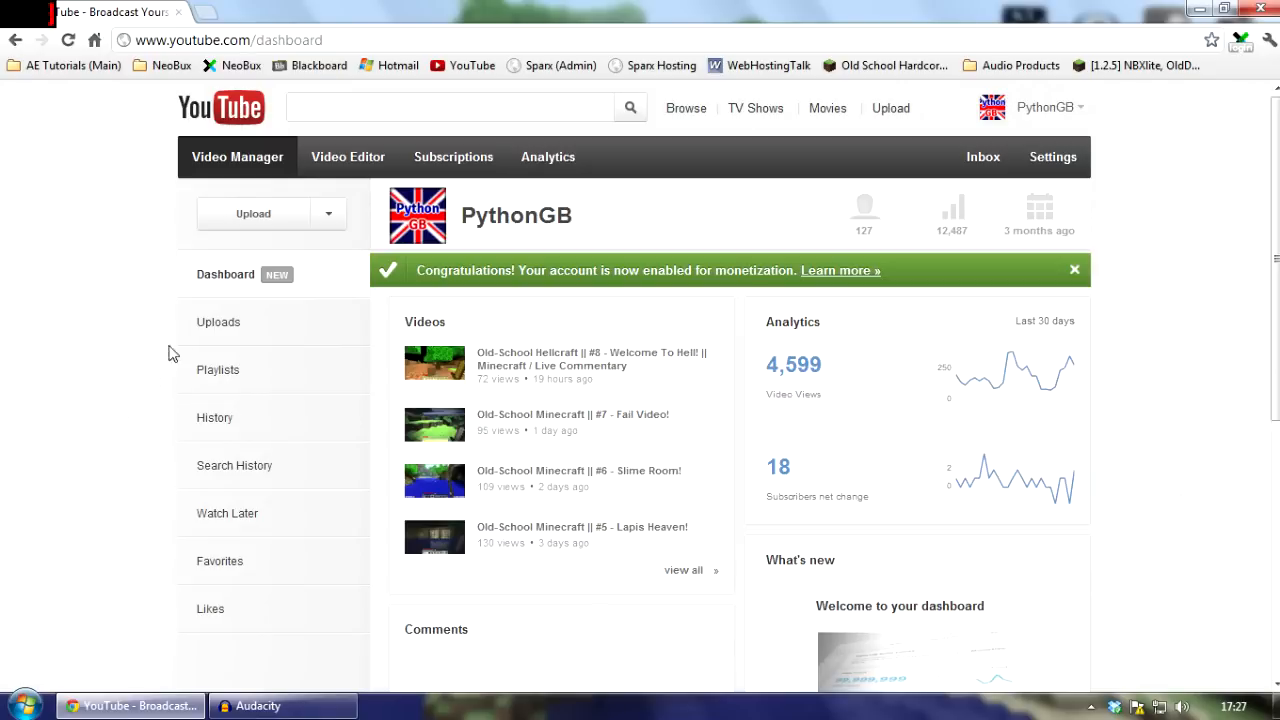
{"action": "mouse_move", "coordinate": [160, 367]}
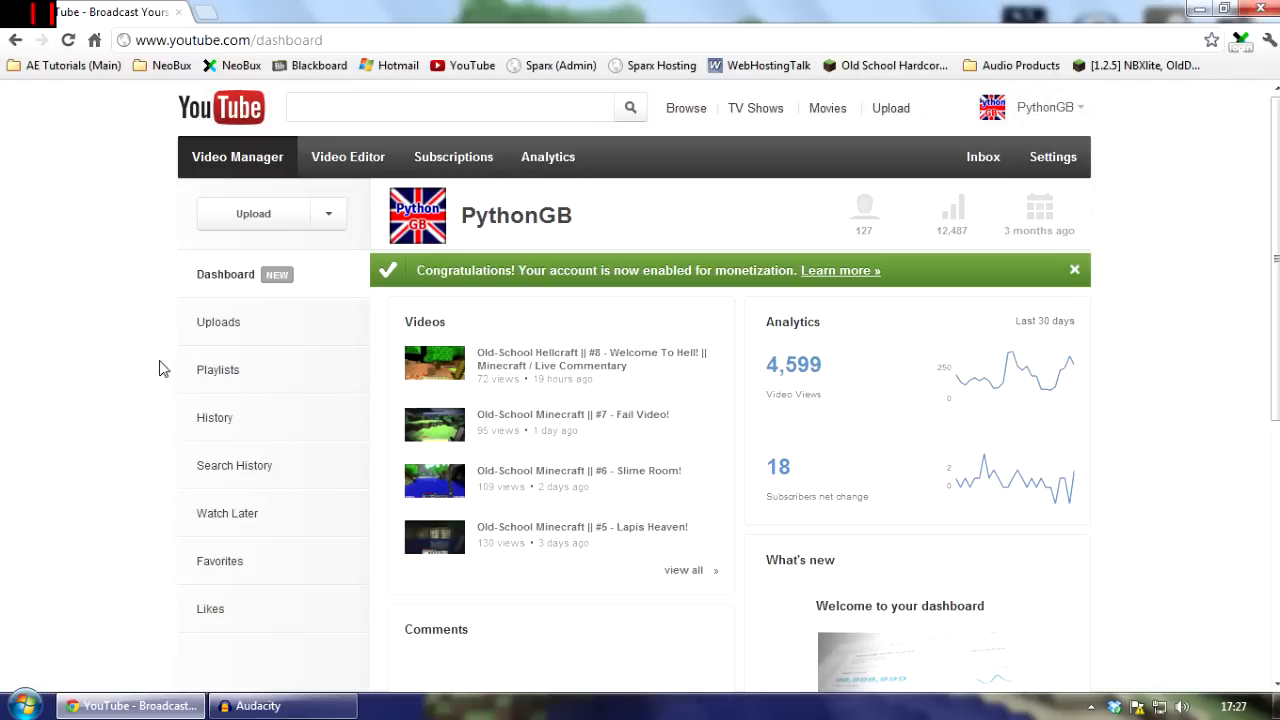